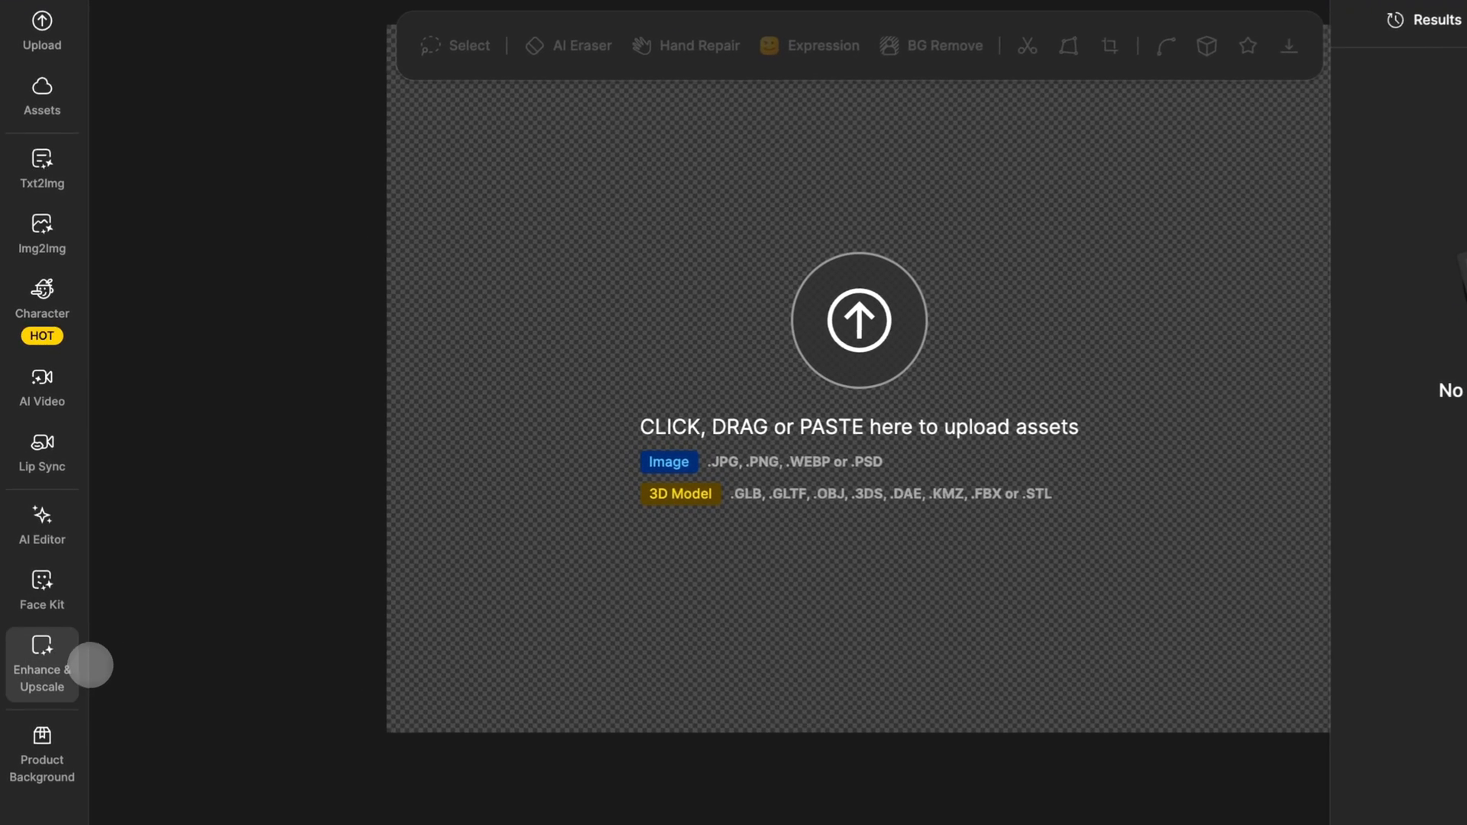
# Open Enhance & Upscale in Enhance mode with Default type and Detail strength.
pyautogui.click(42, 667)
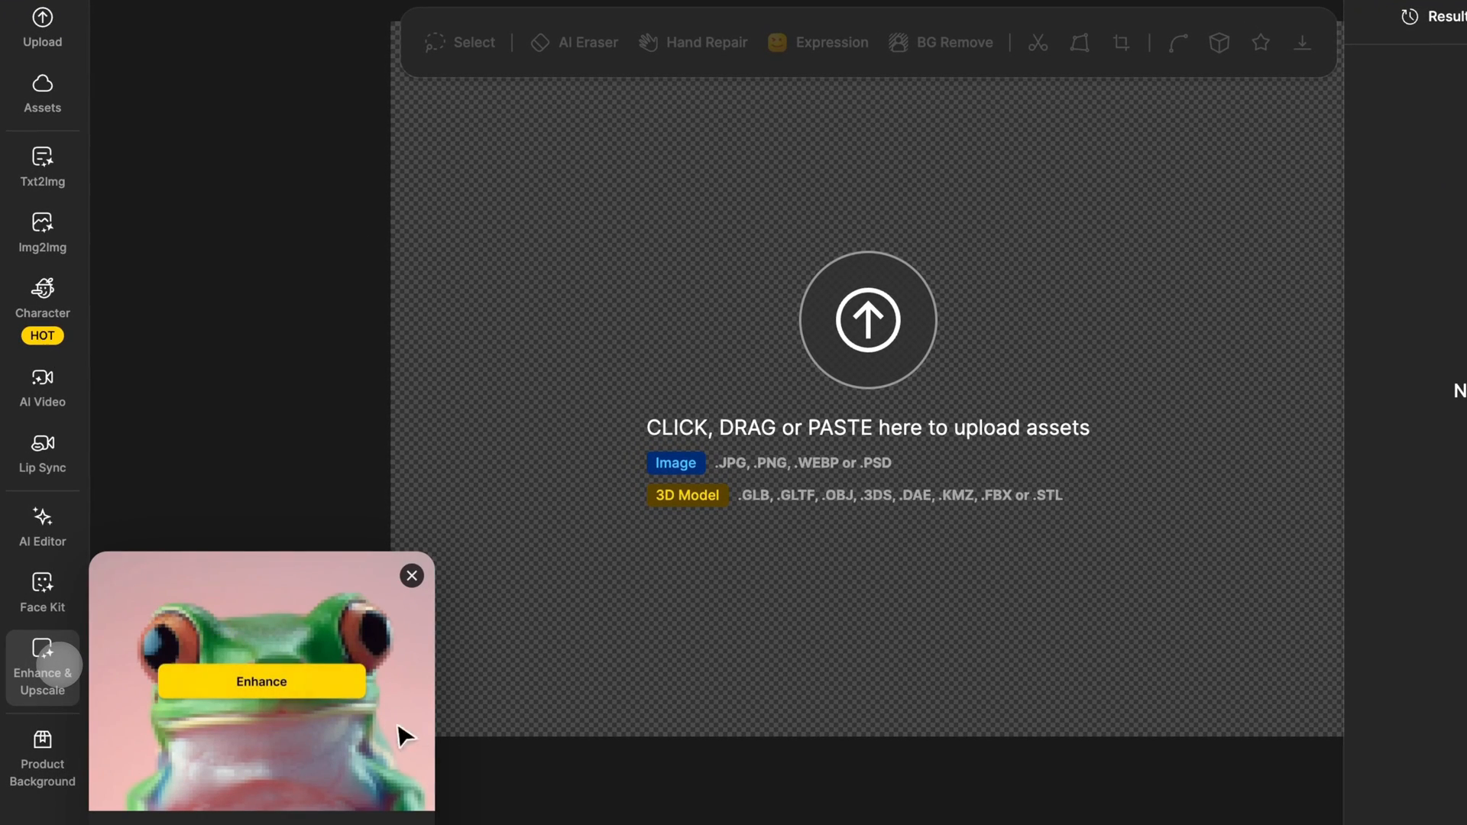
pyautogui.click(260, 683)
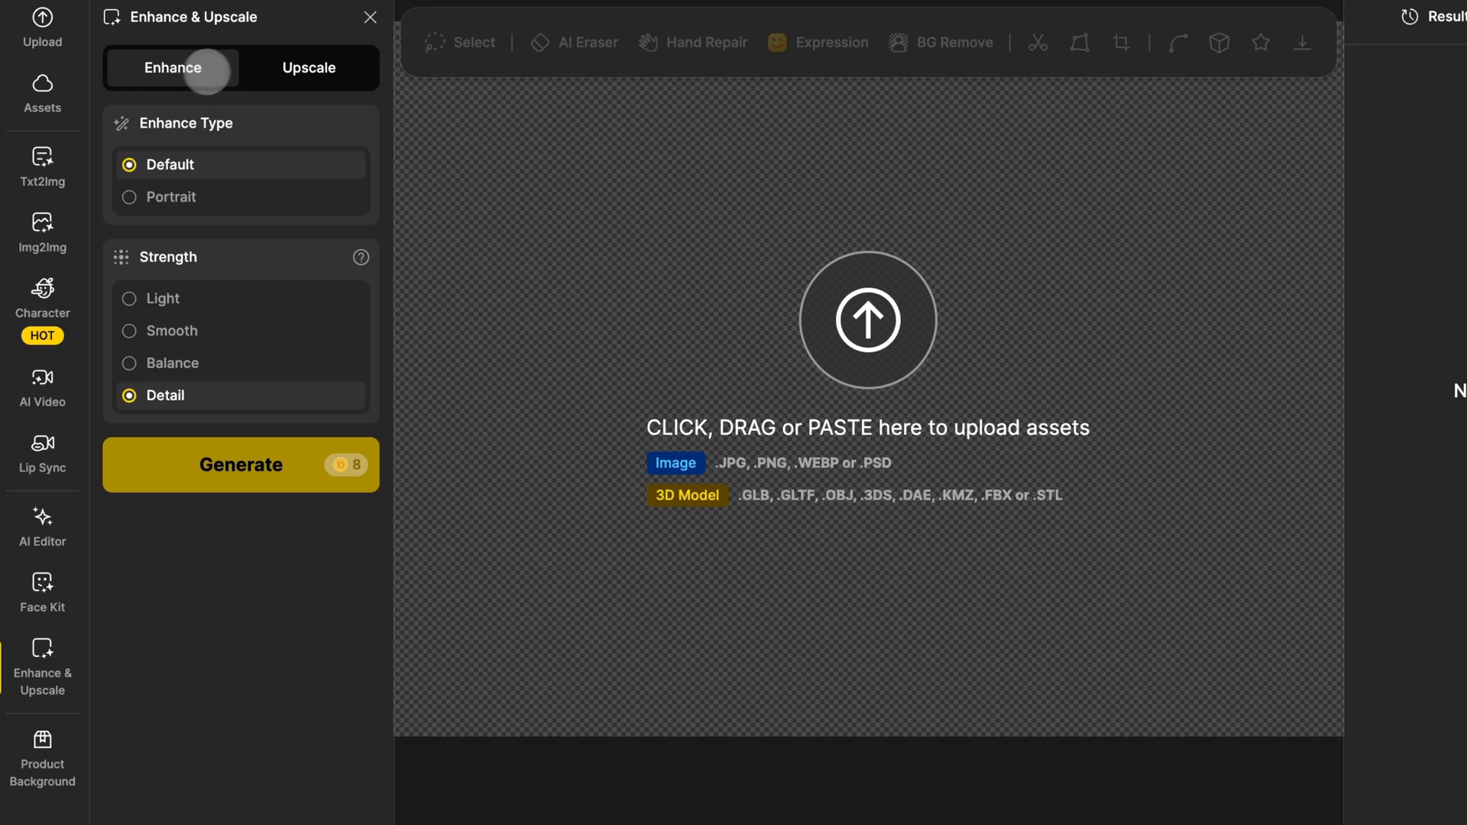
pyautogui.click(309, 68)
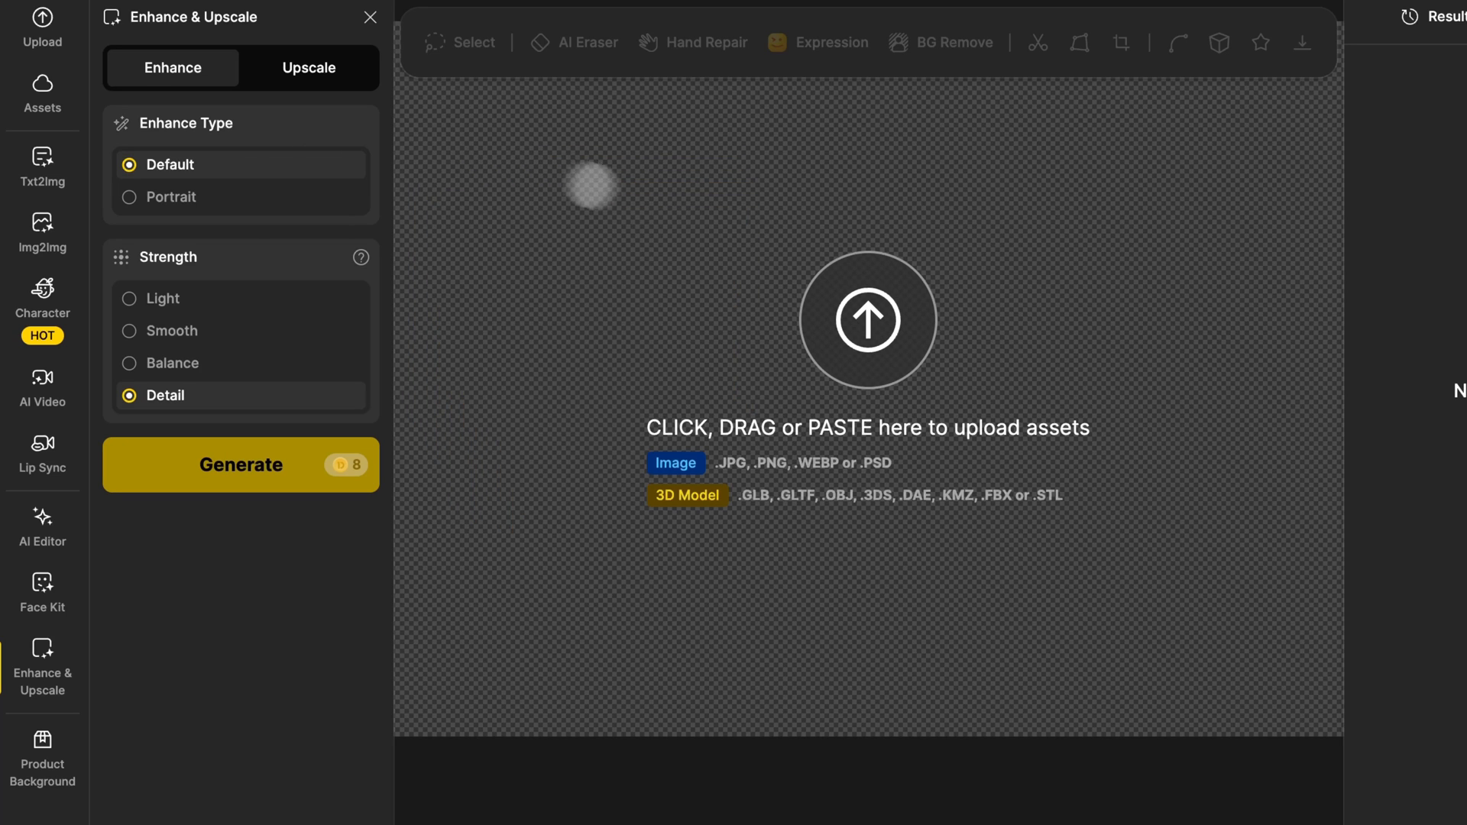
# Upload Untitled.png, the vintage beach-street photo, from Downloads onto the canvas.
pyautogui.click(866, 319)
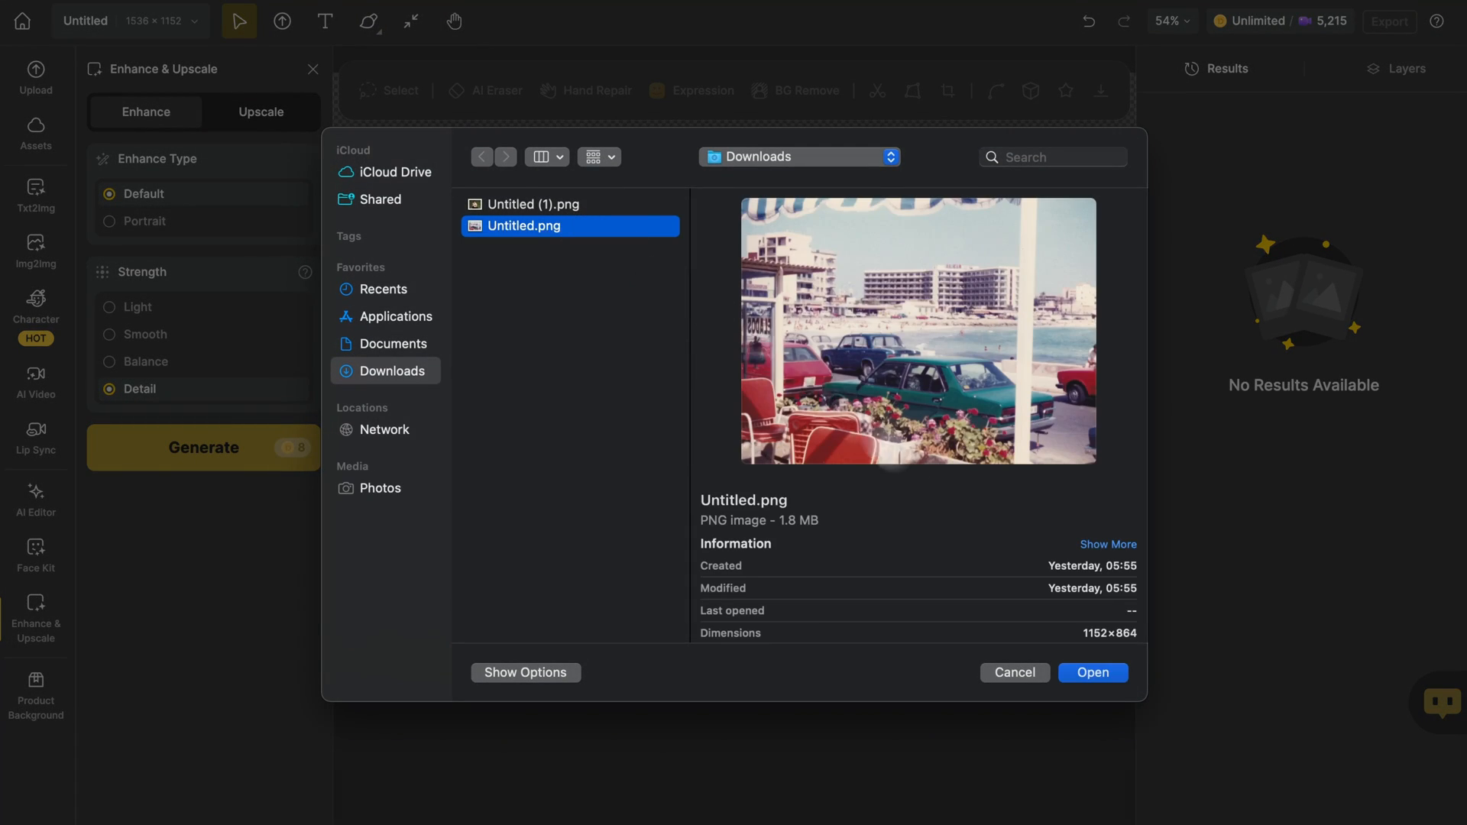
pyautogui.click(1091, 672)
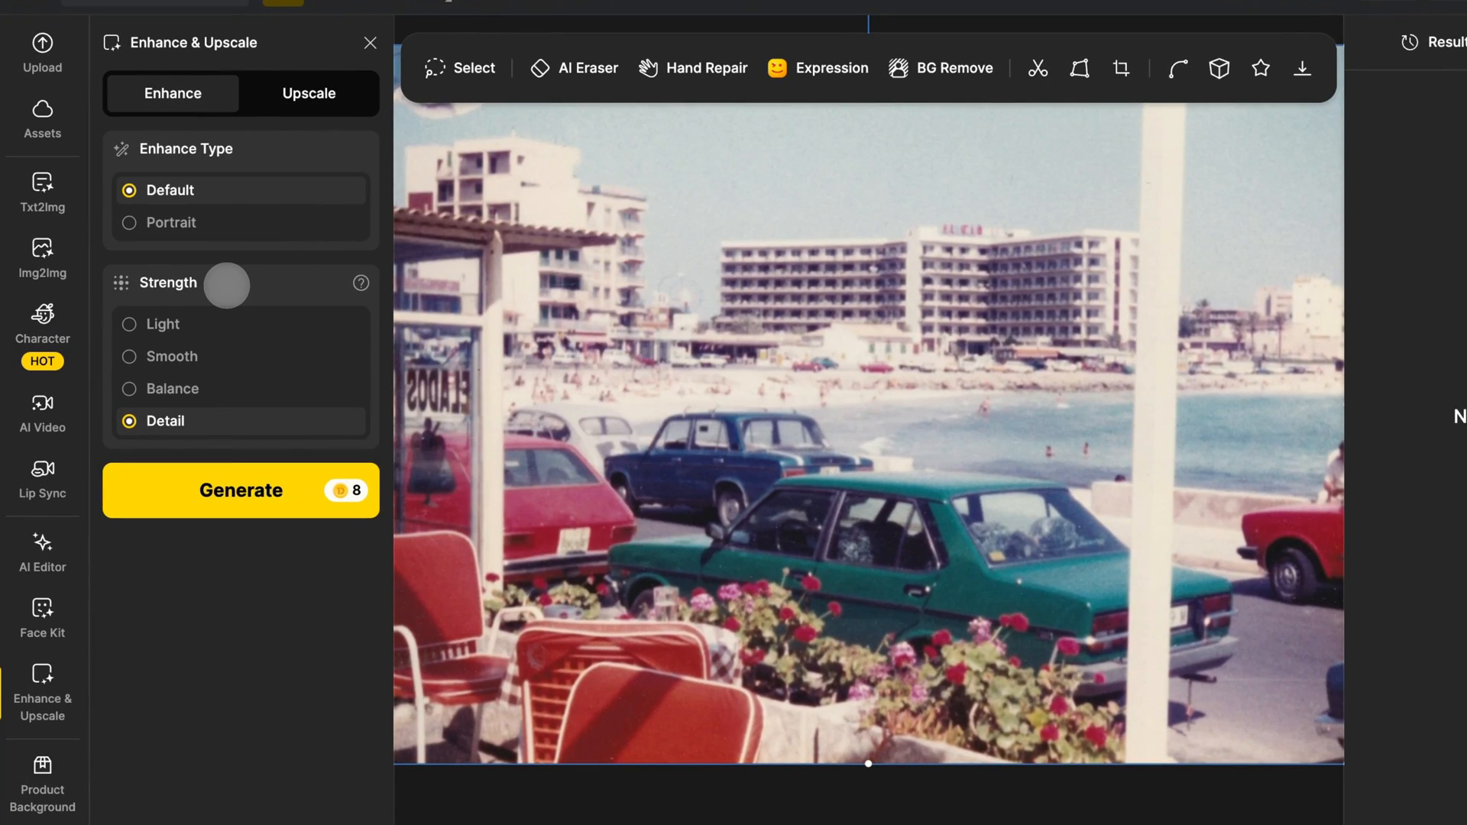
# Generate Default enhancements of the beach photo at Light, then Detail strength.
pyautogui.moveTo(226, 285); pyautogui.dragTo(218, 320)
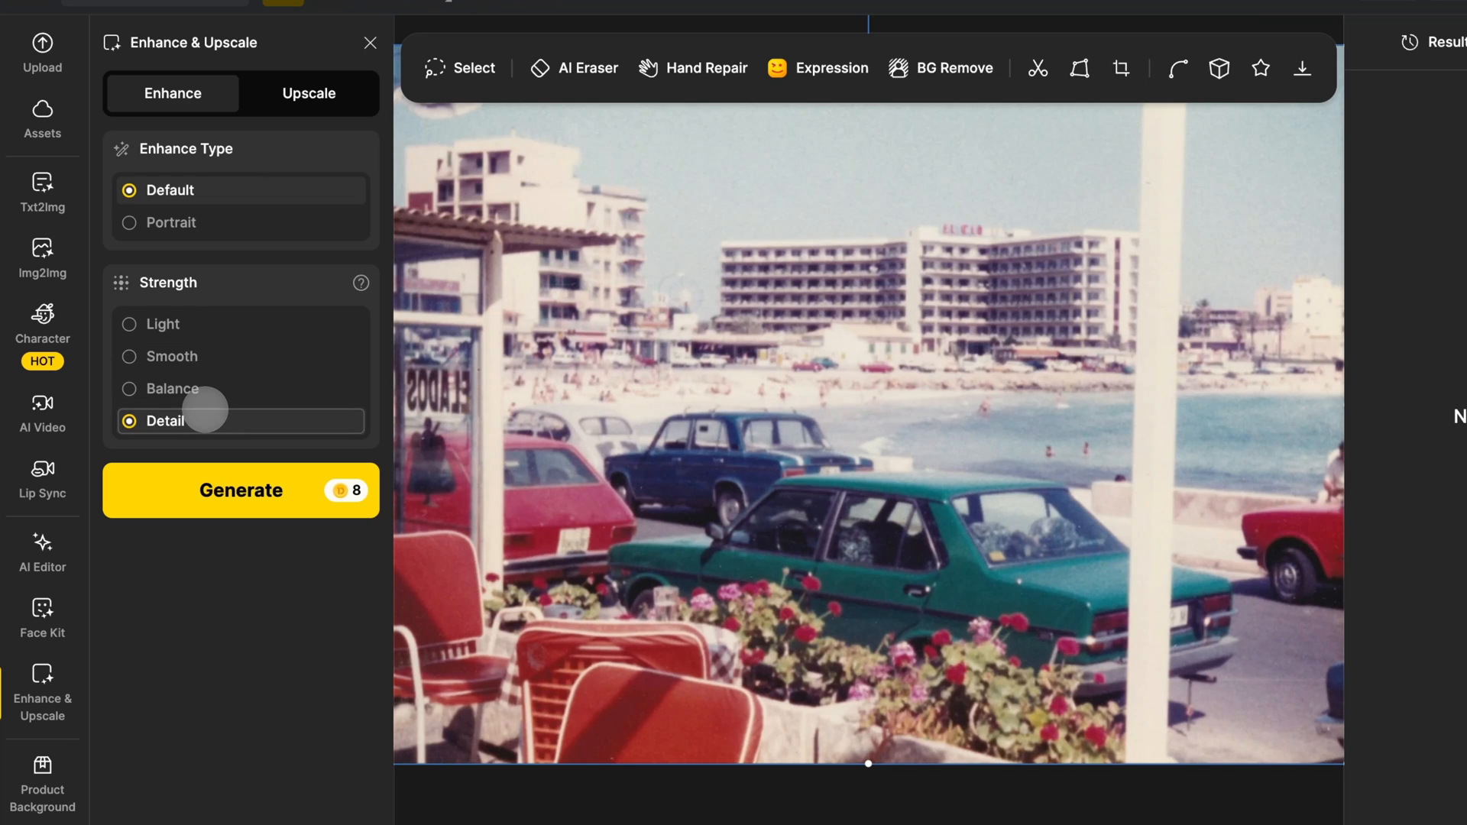
pyautogui.moveTo(216, 329)
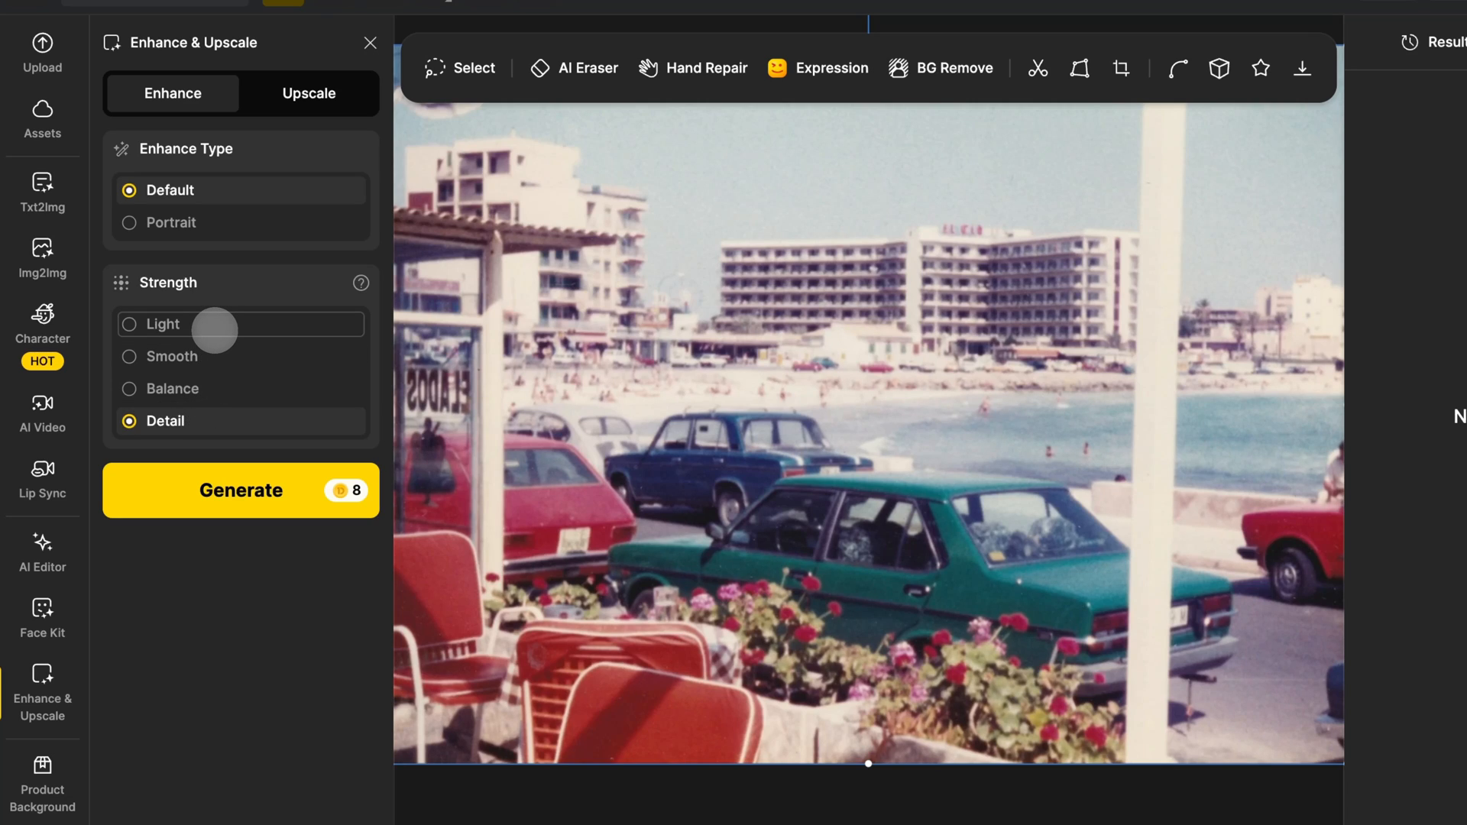
pyautogui.click(162, 324)
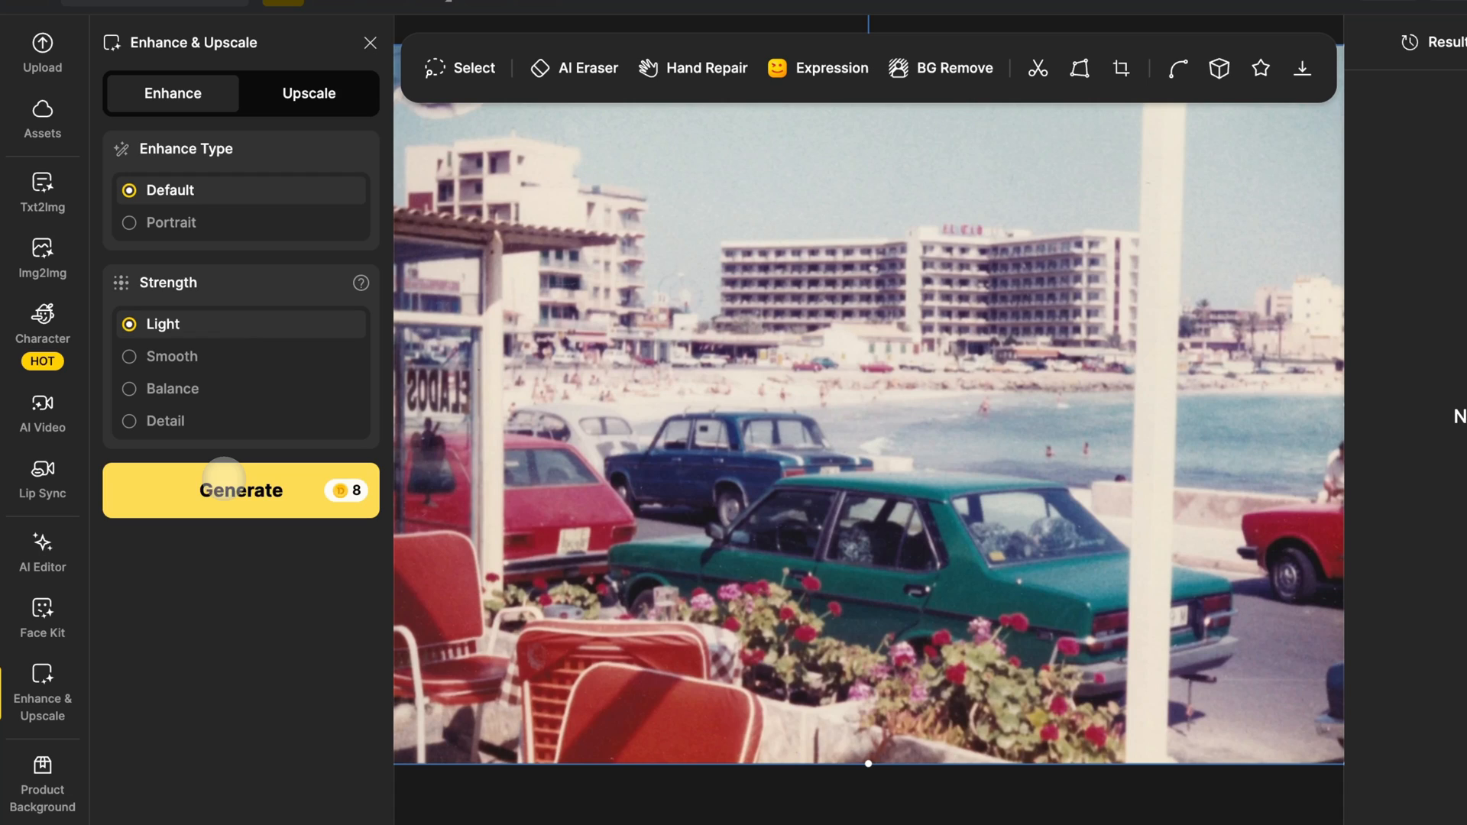
pyautogui.click(241, 491)
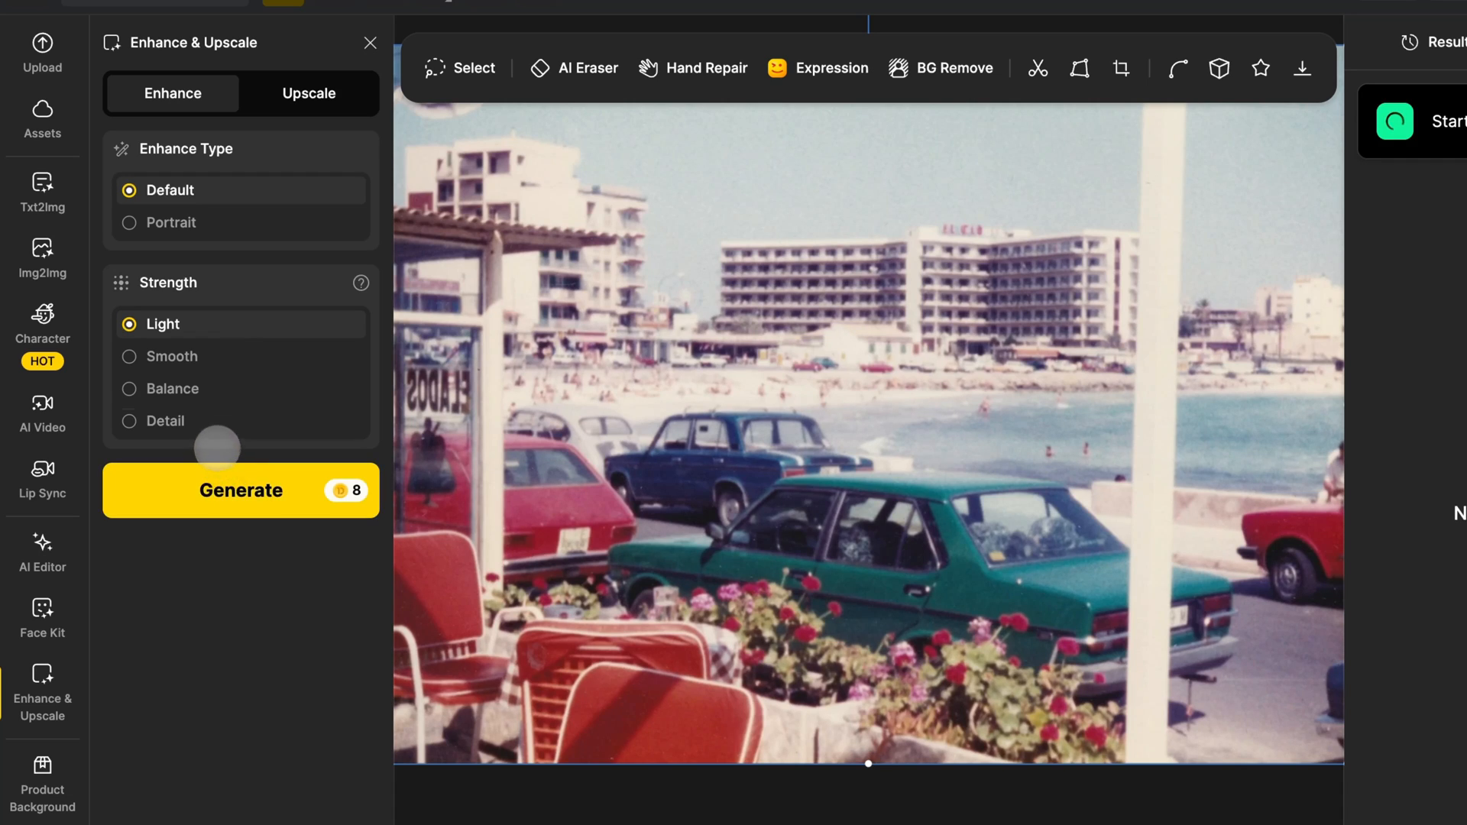
pyautogui.click(165, 421)
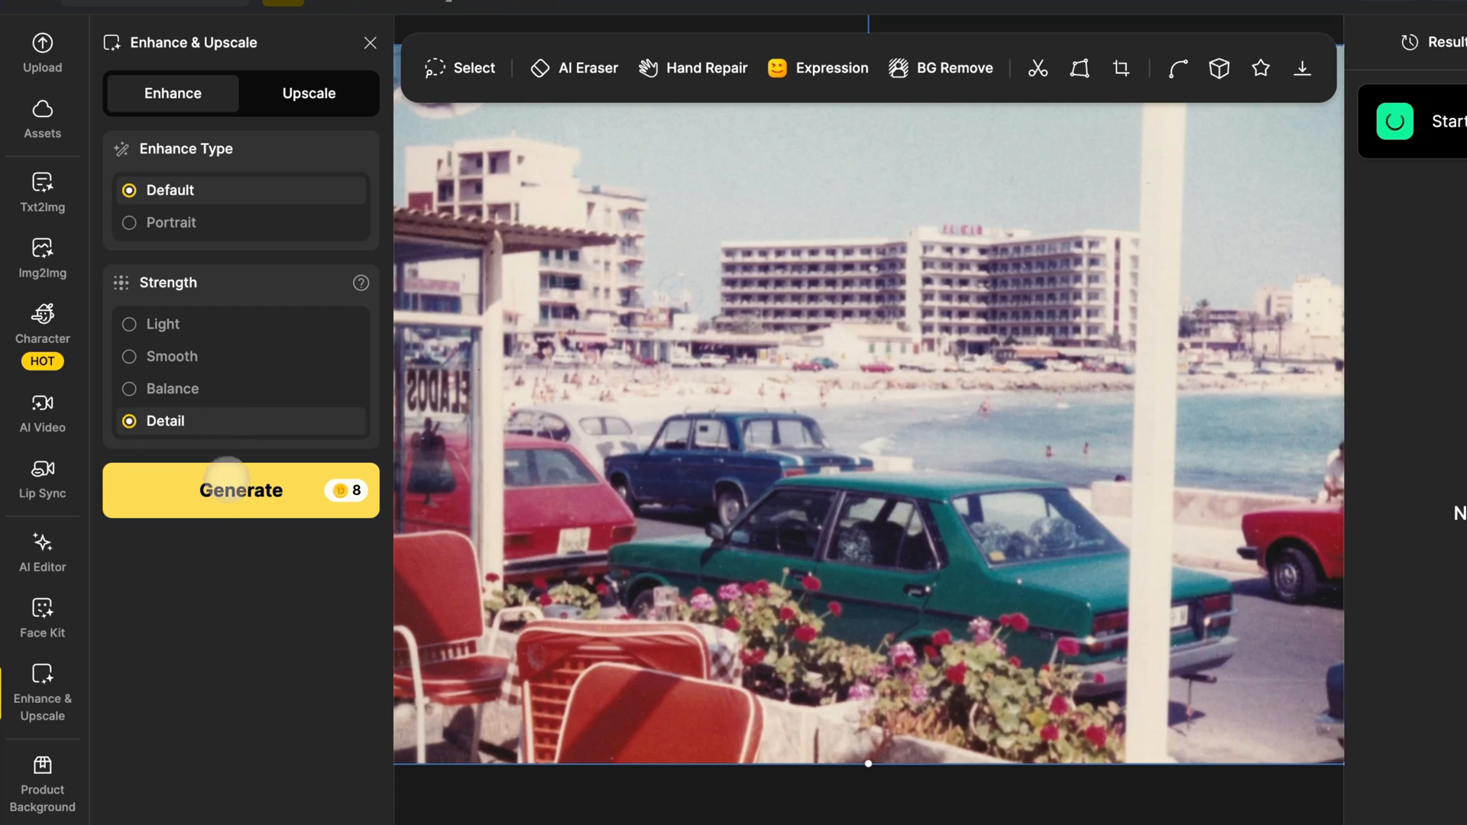
pyautogui.click(239, 490)
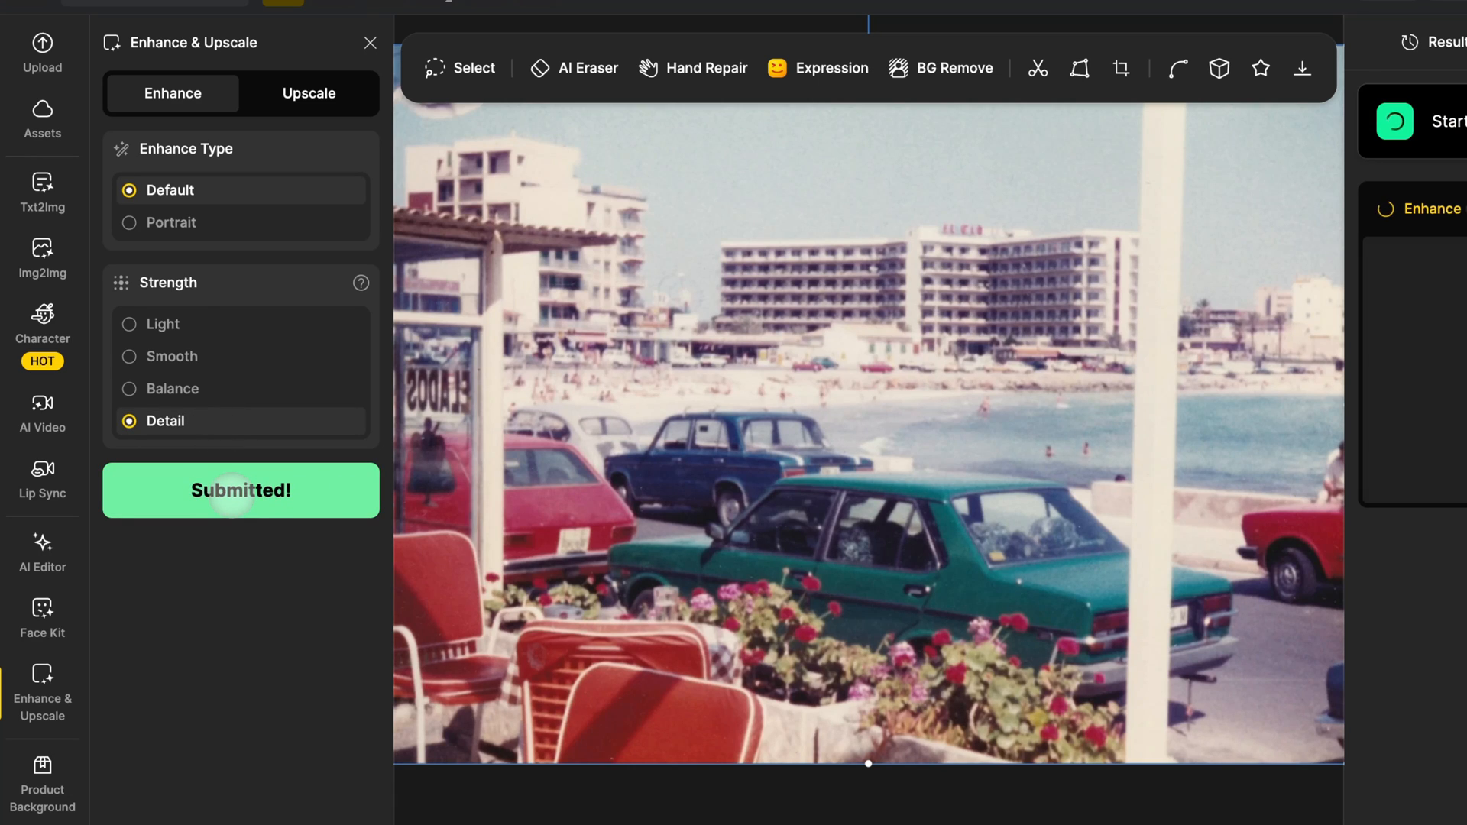
# Compare the Light result with the original and place the Detail result on the canvas.
pyautogui.click(241, 489)
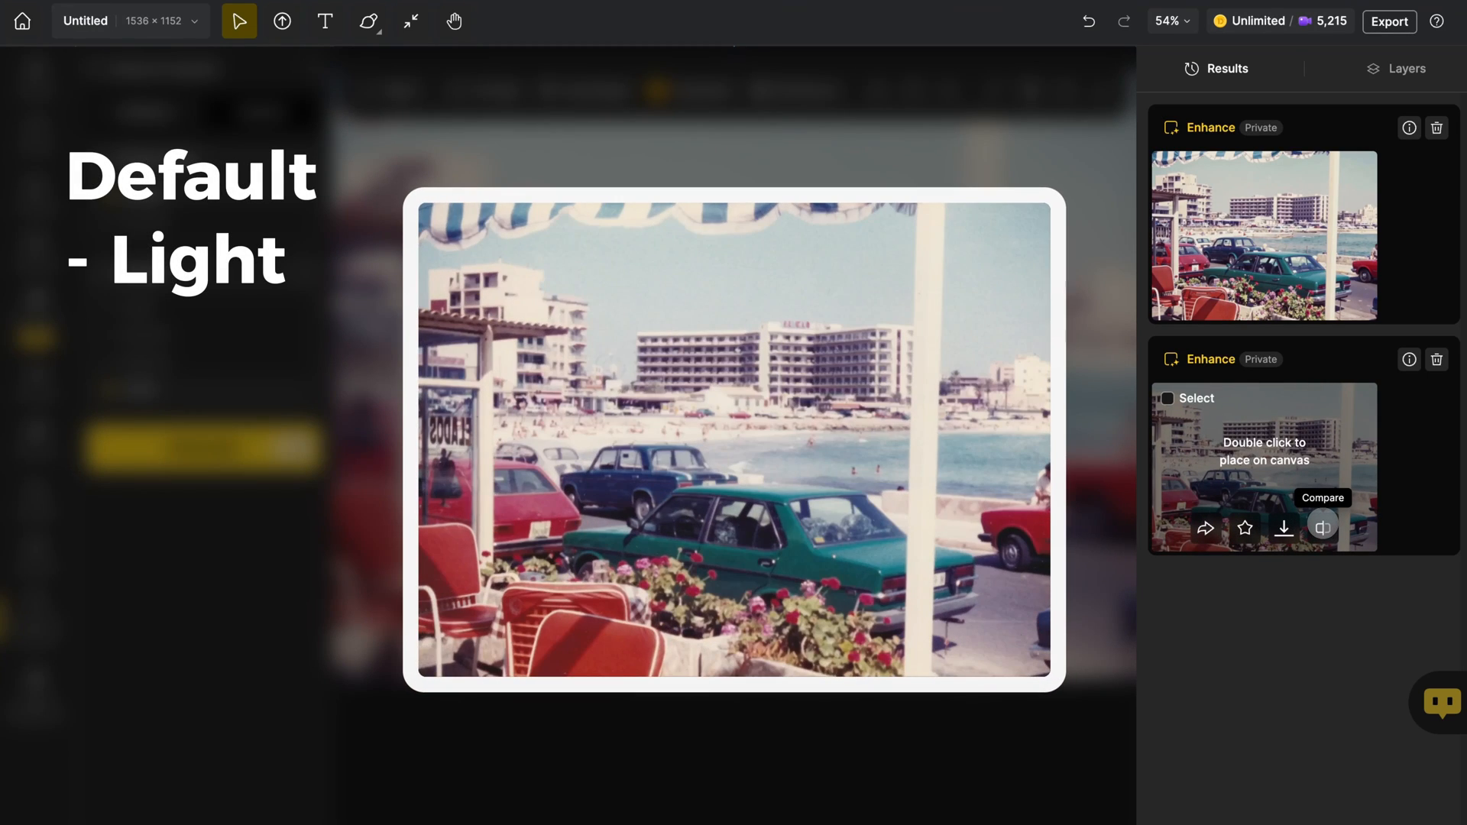
pyautogui.click(1322, 526)
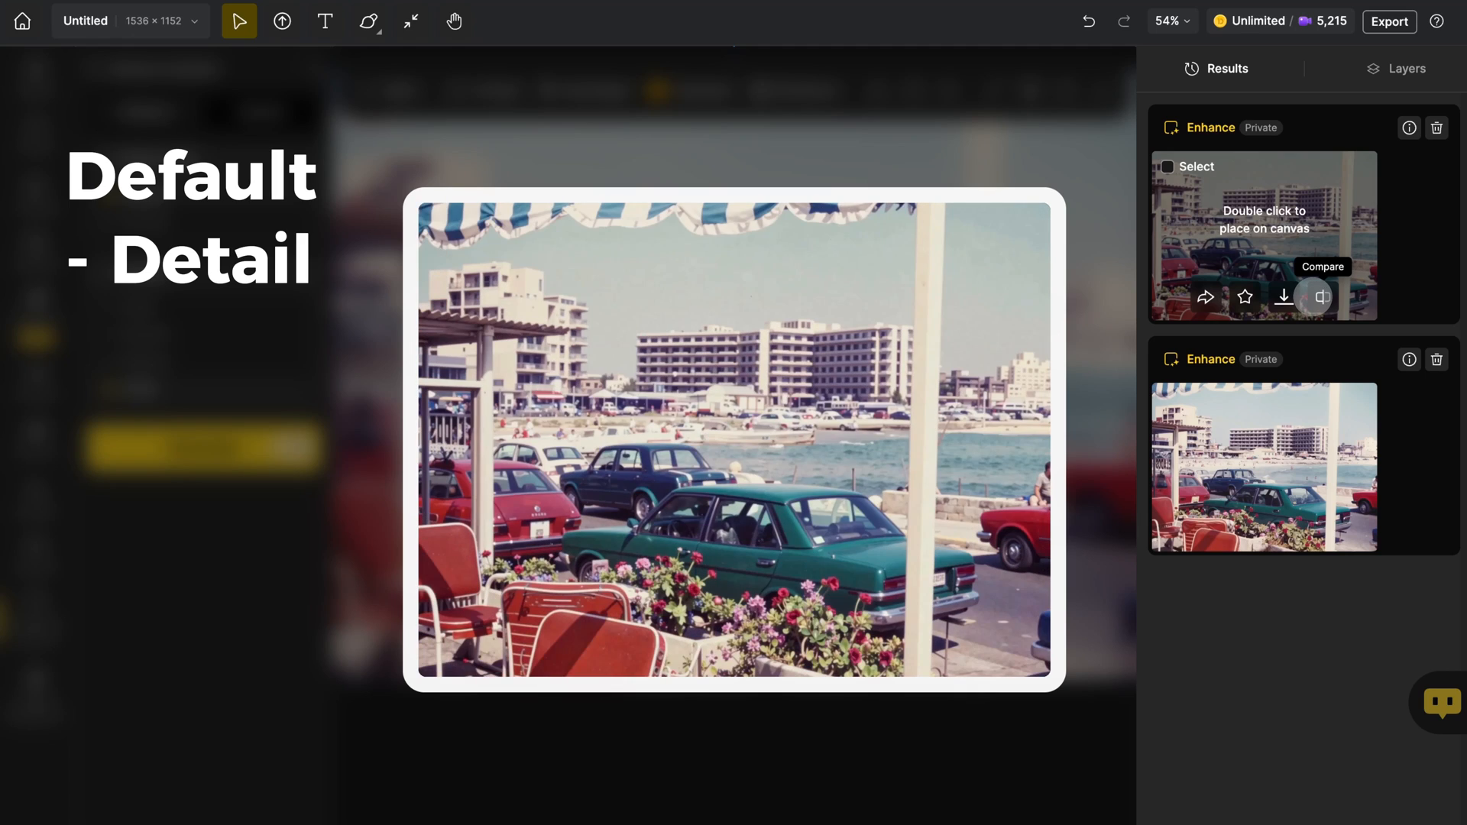
pyautogui.doubleClick(1262, 234)
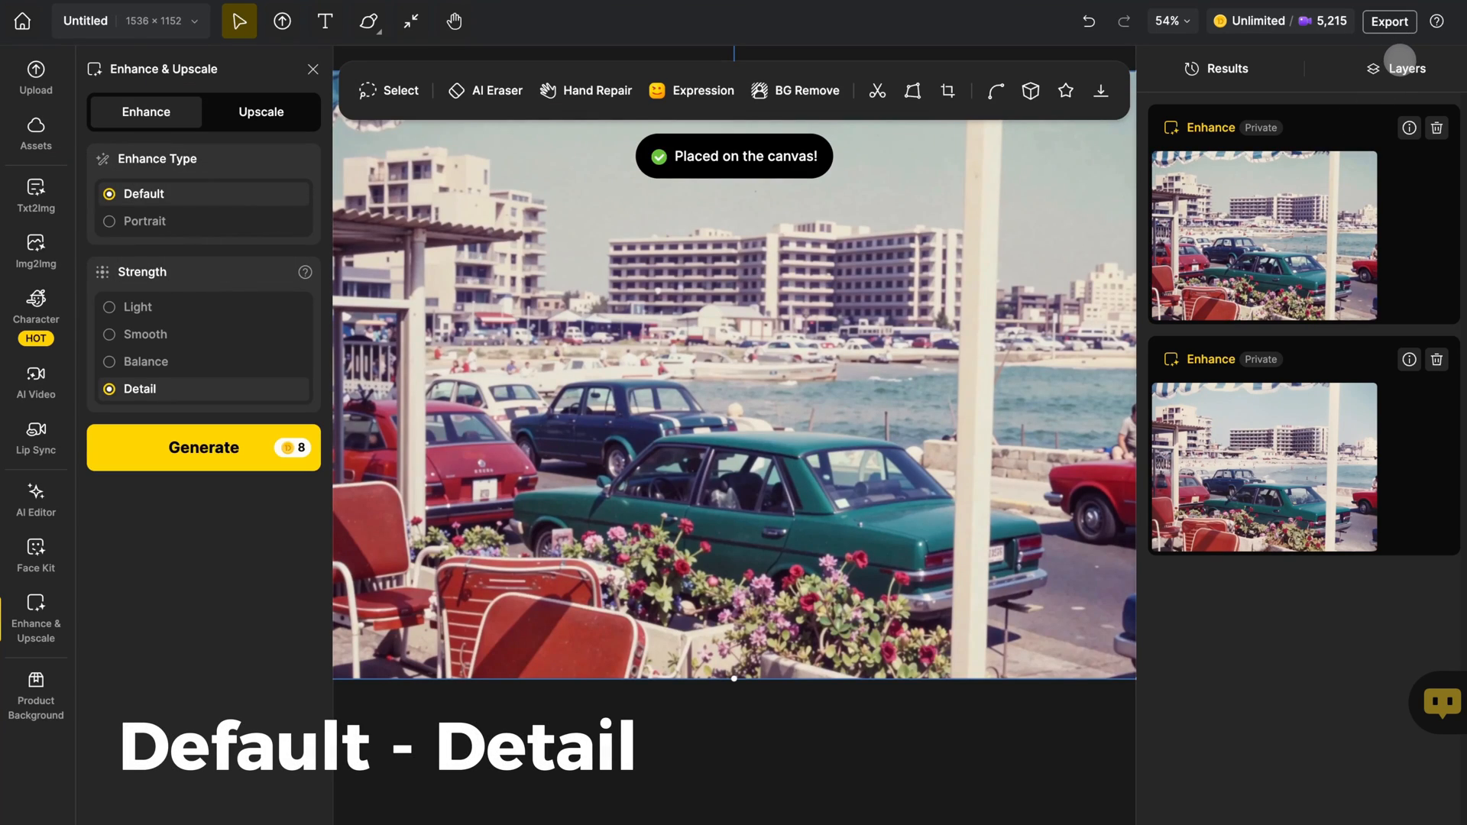
# Hide and reshow Layer 2 in the Layers panel to compare with the original.
pyautogui.click(1405, 68)
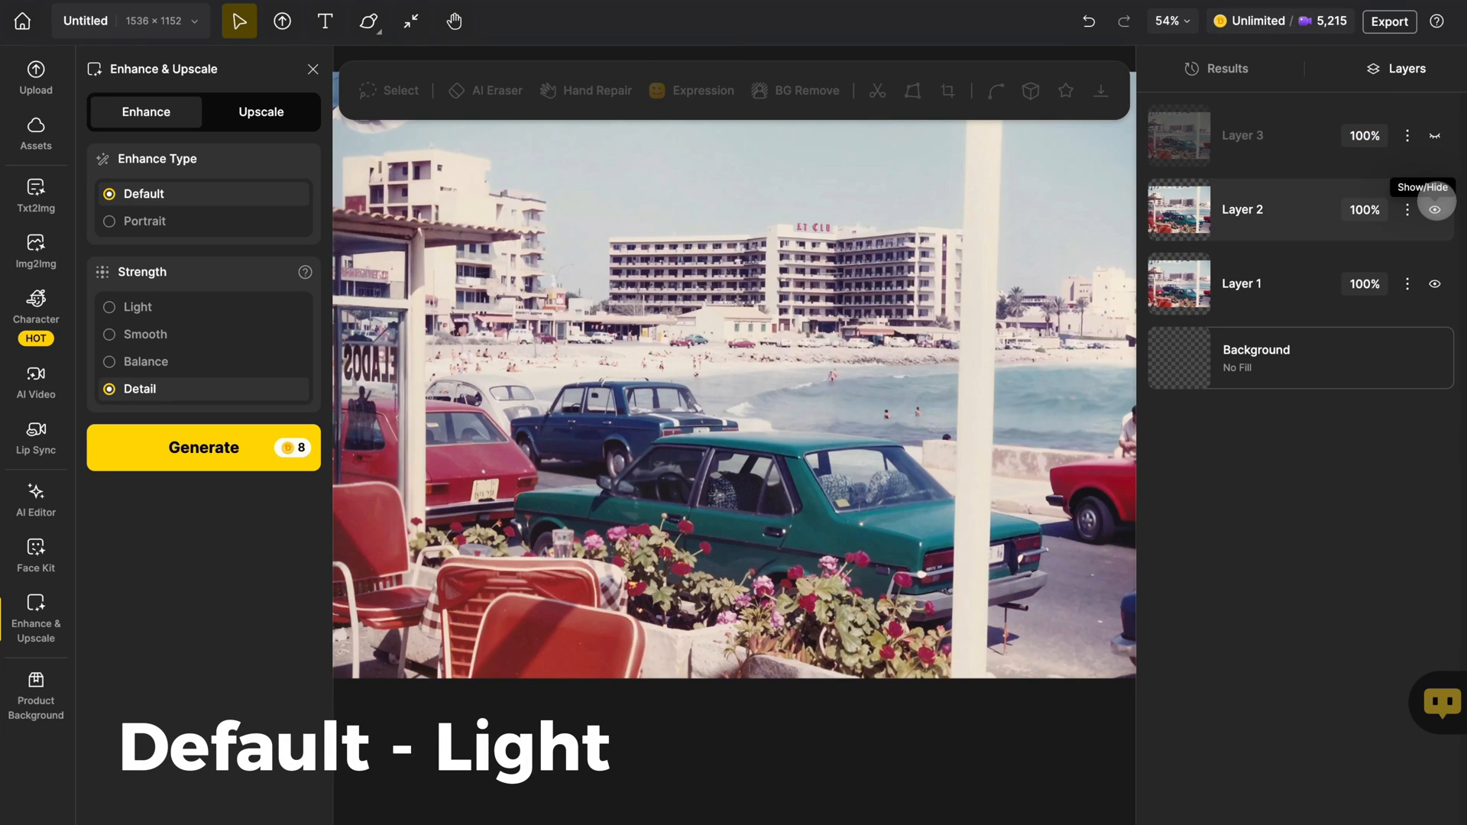
pyautogui.click(1433, 209)
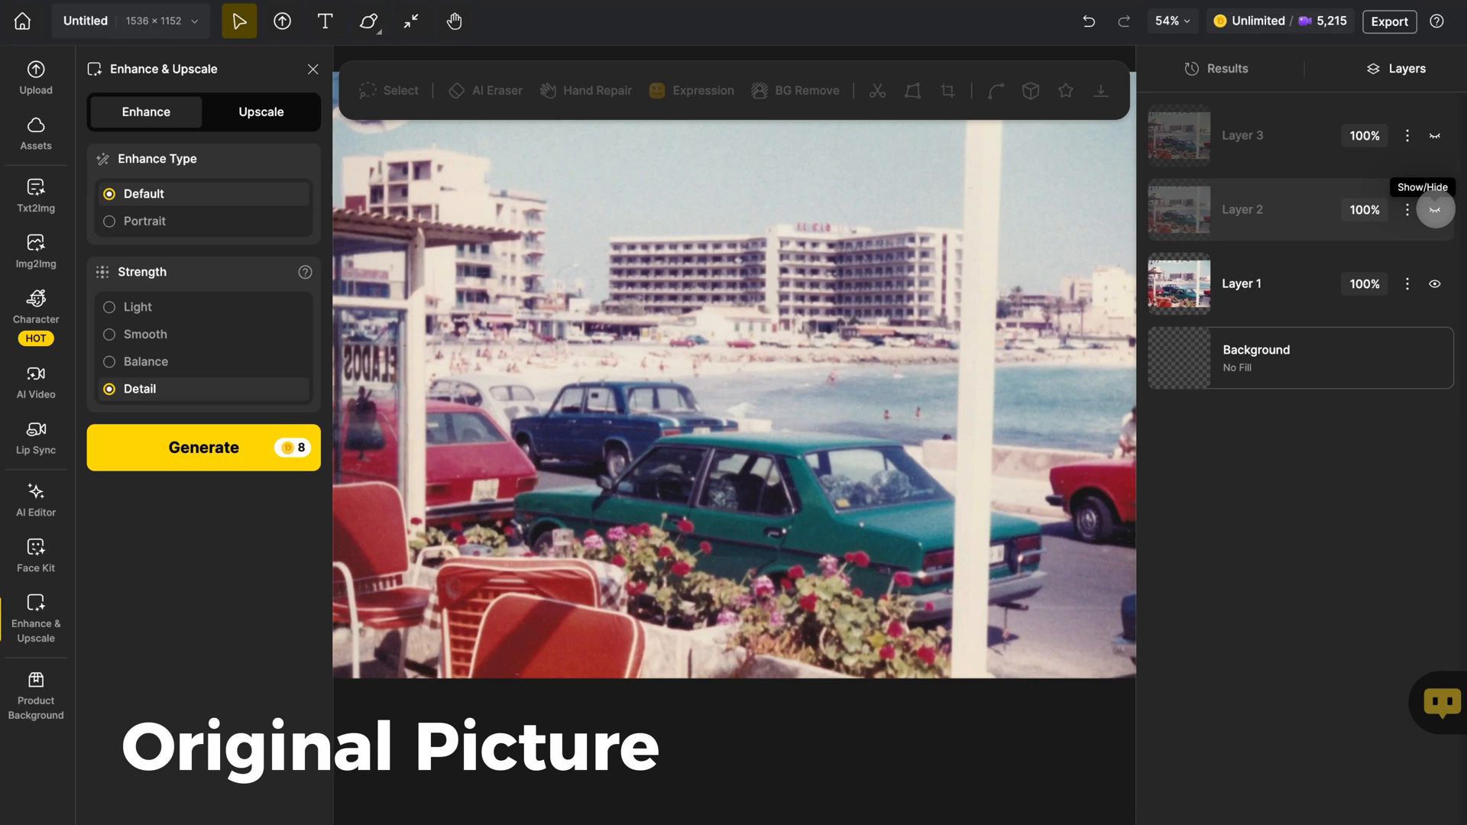
pyautogui.click(1434, 283)
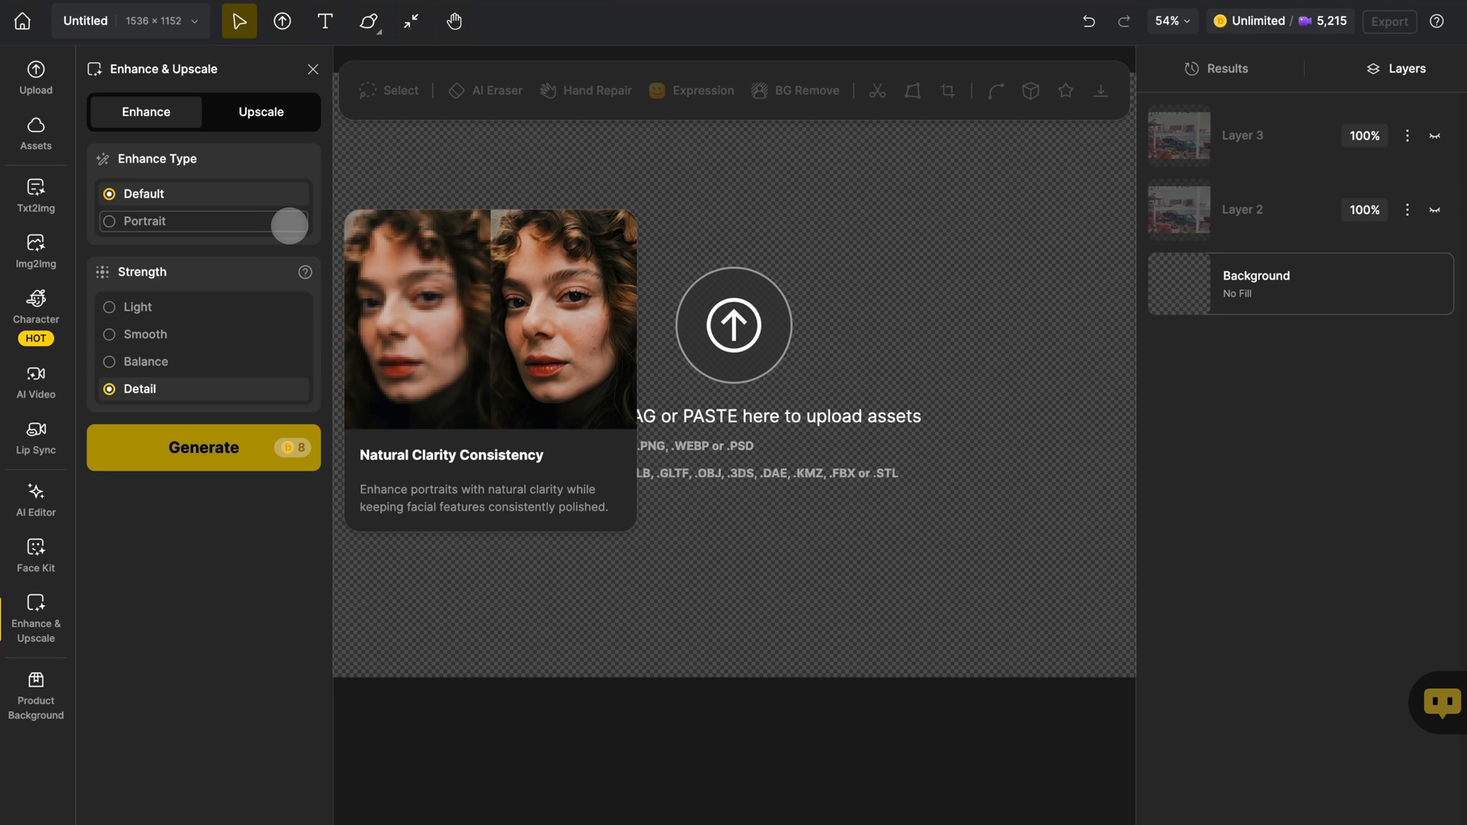
# Switch the enhance type to Portrait and upload Untitled (1).png onto the canvas.
pyautogui.click(110, 222)
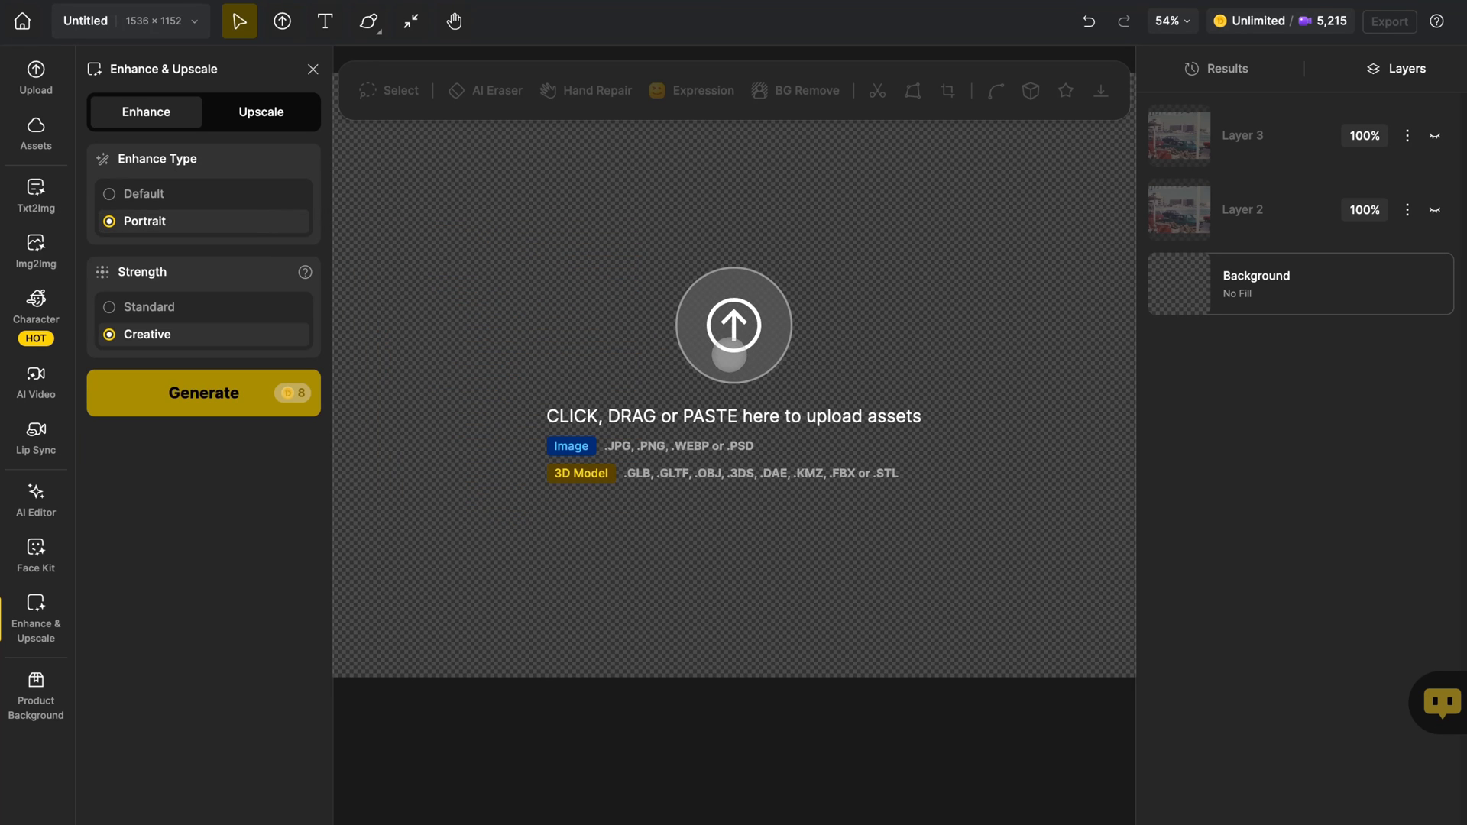
pyautogui.click(733, 326)
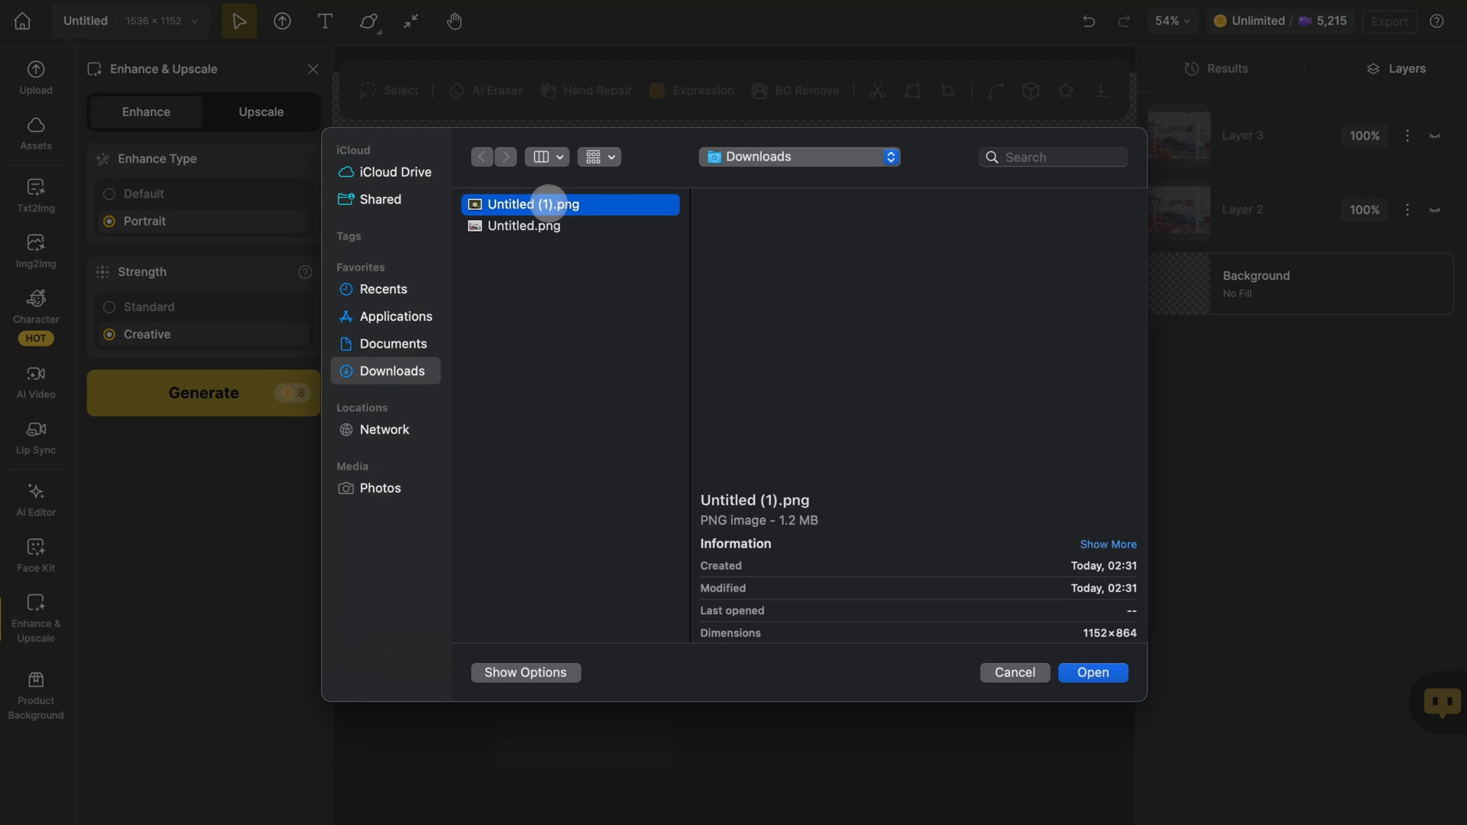
pyautogui.click(1091, 672)
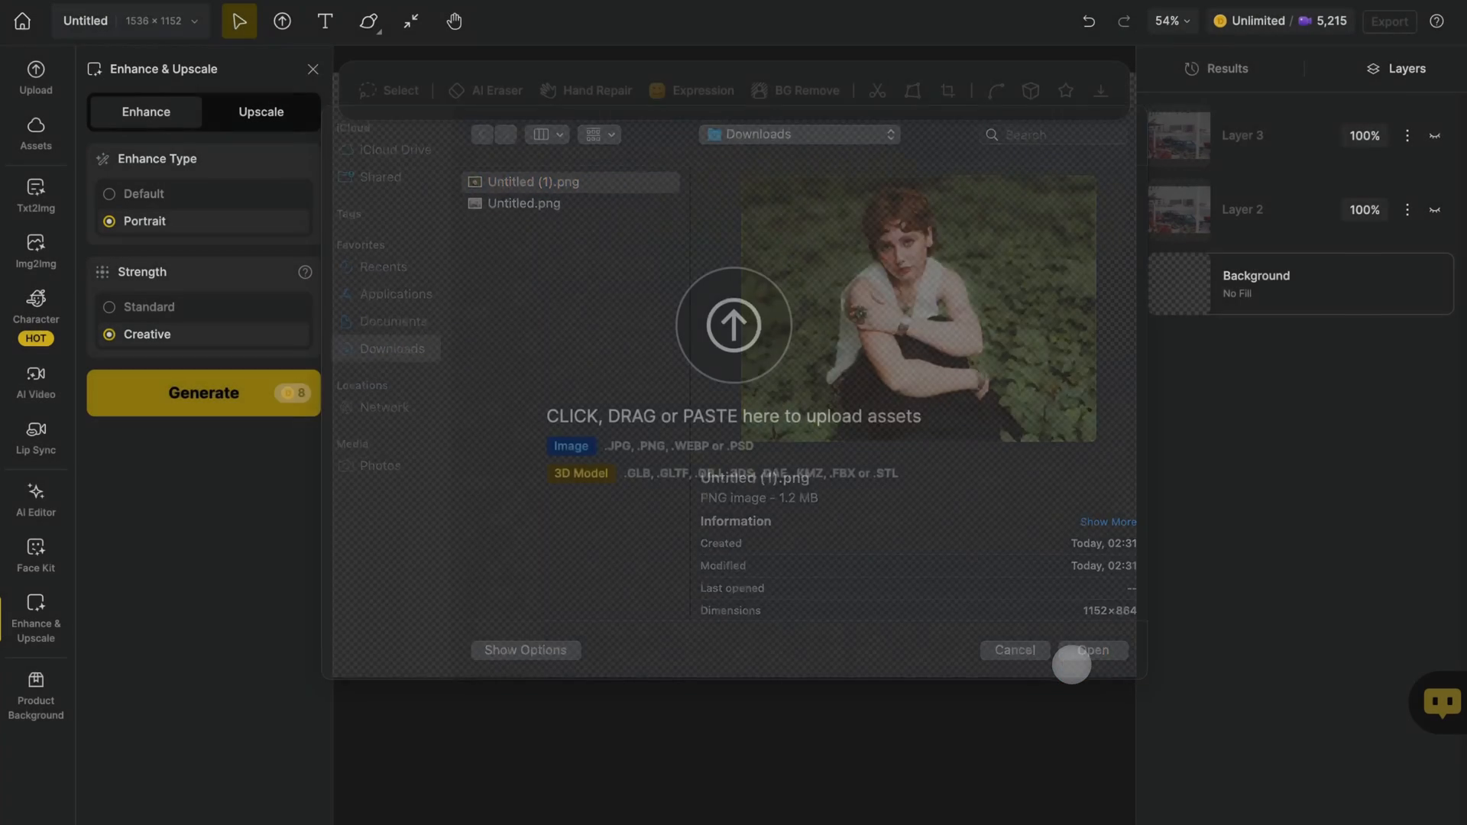
pyautogui.click(1087, 650)
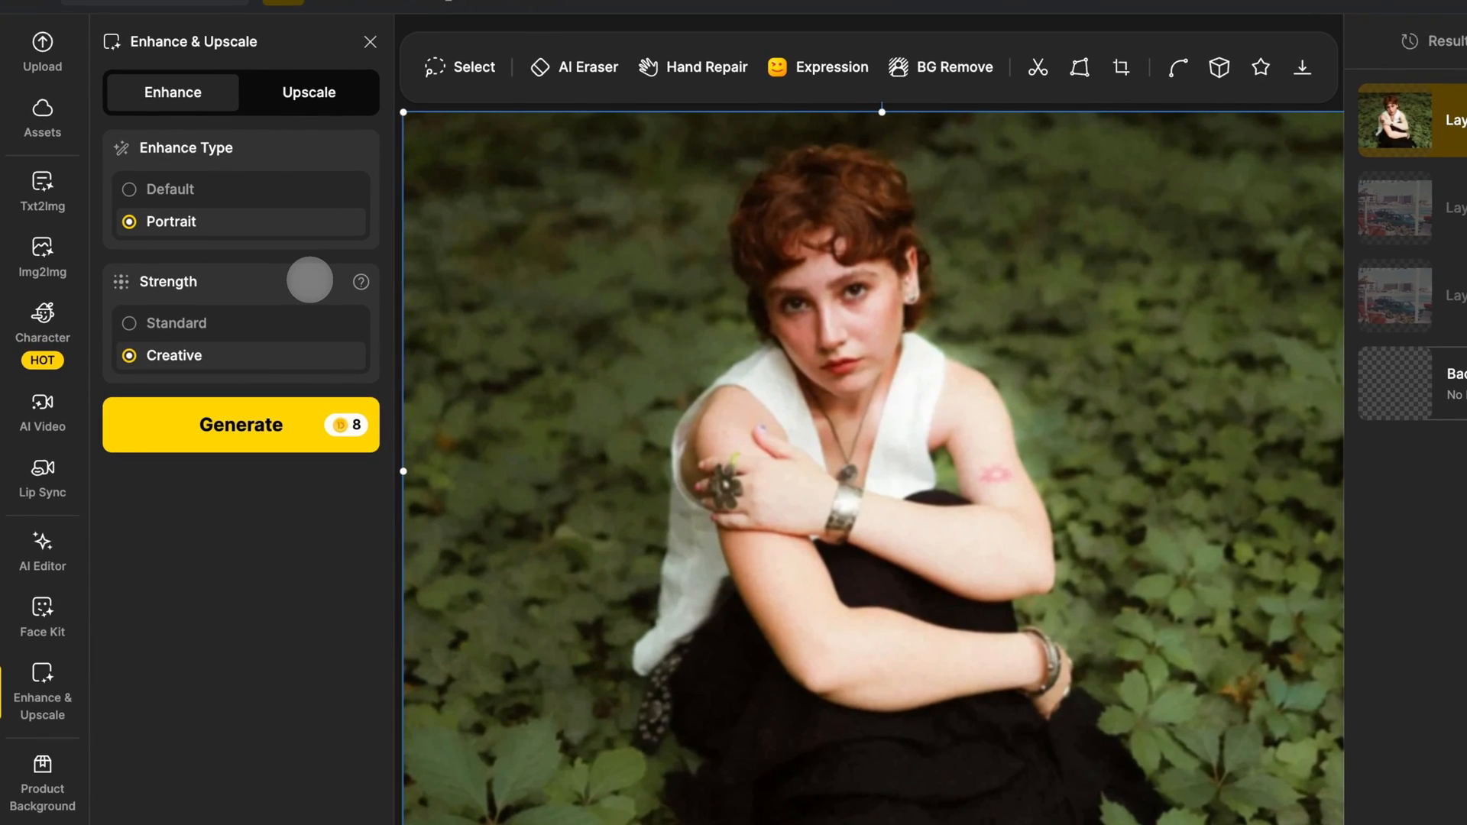
# Generate a Standard-strength Portrait enhancement, then select Creative strength.
pyautogui.moveTo(309, 281); pyautogui.dragTo(293, 323)
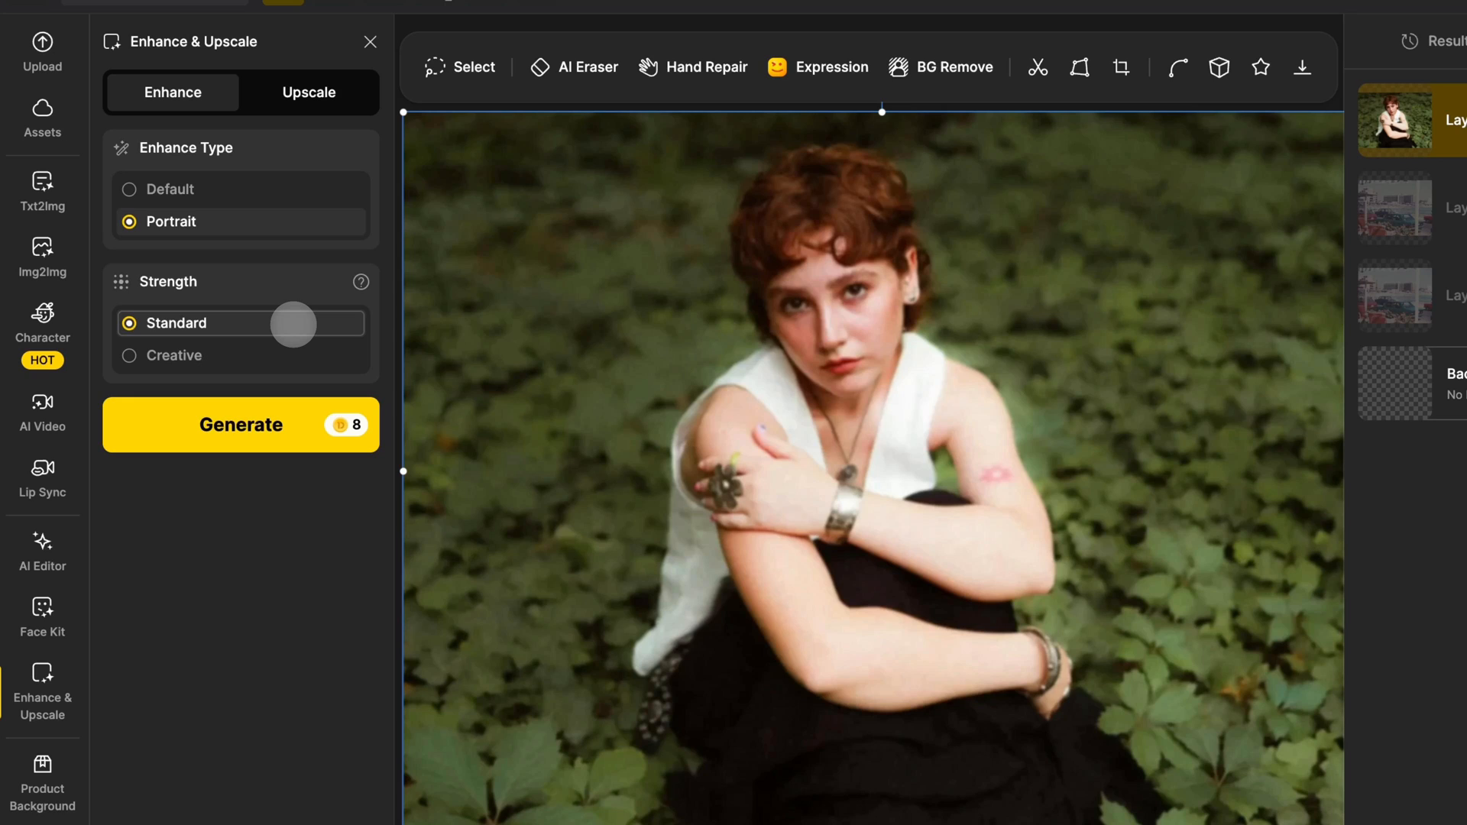
pyautogui.click(239, 424)
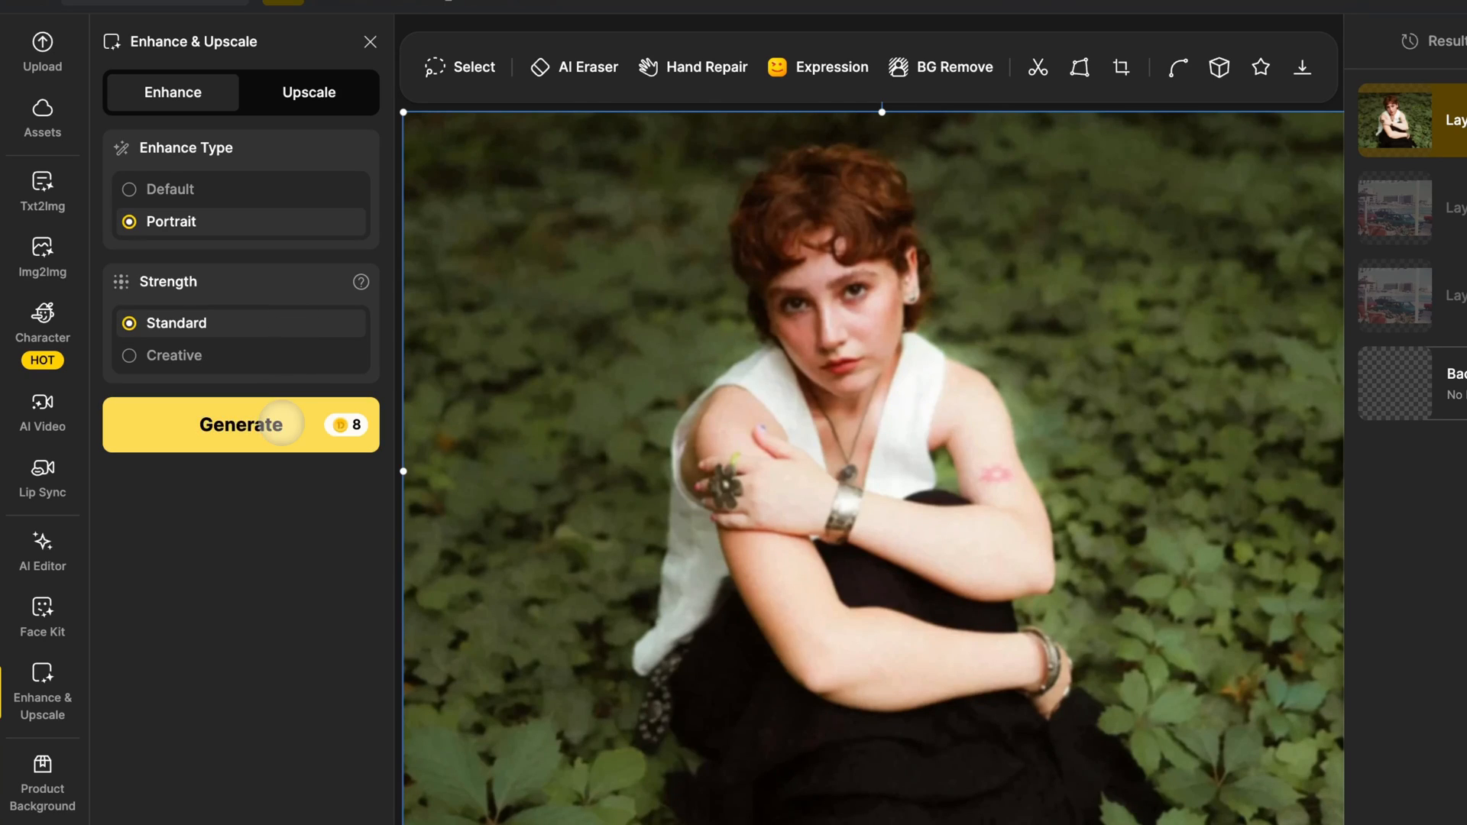
pyautogui.click(173, 354)
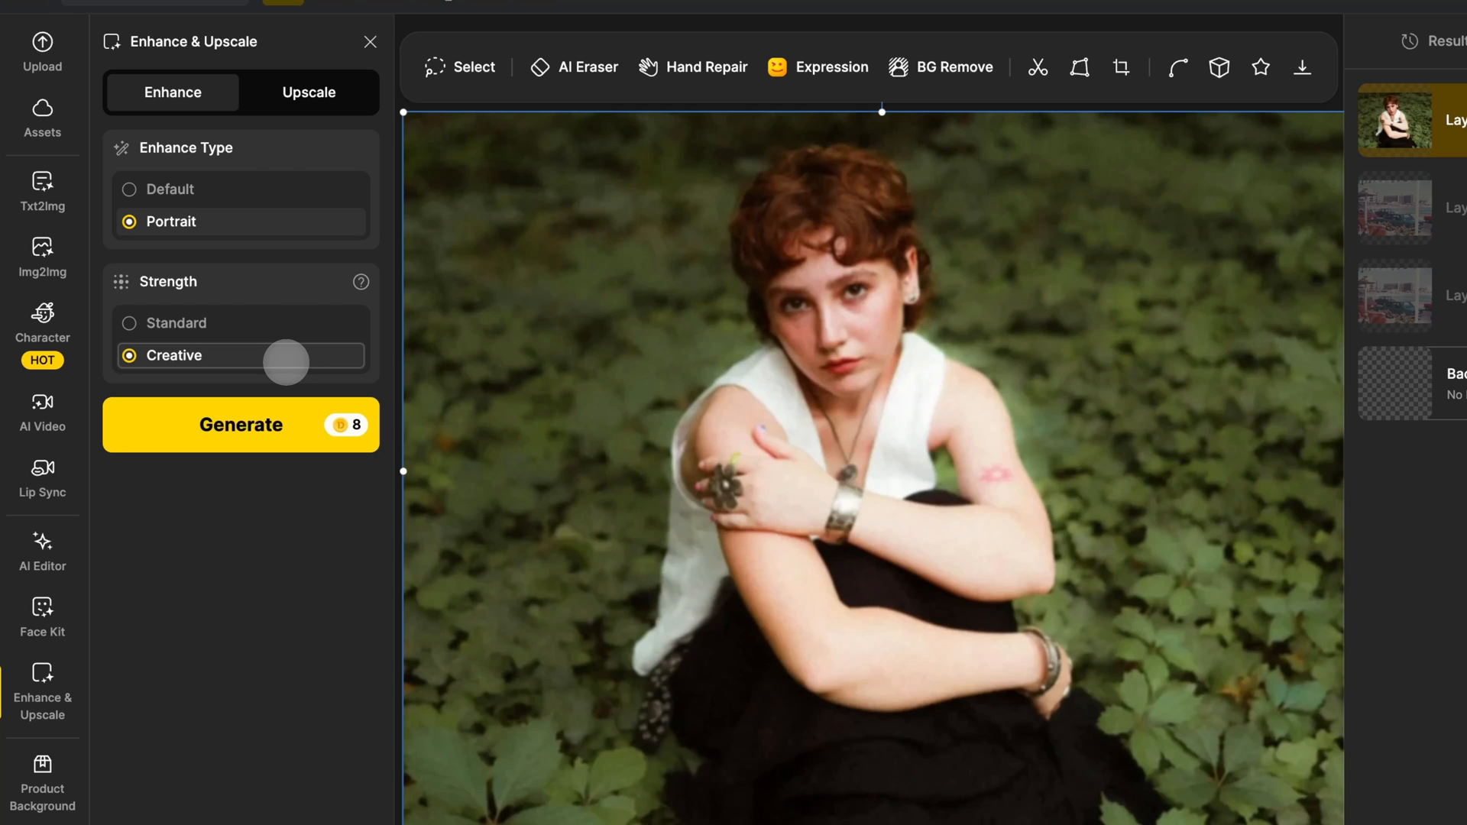
pyautogui.click(241, 424)
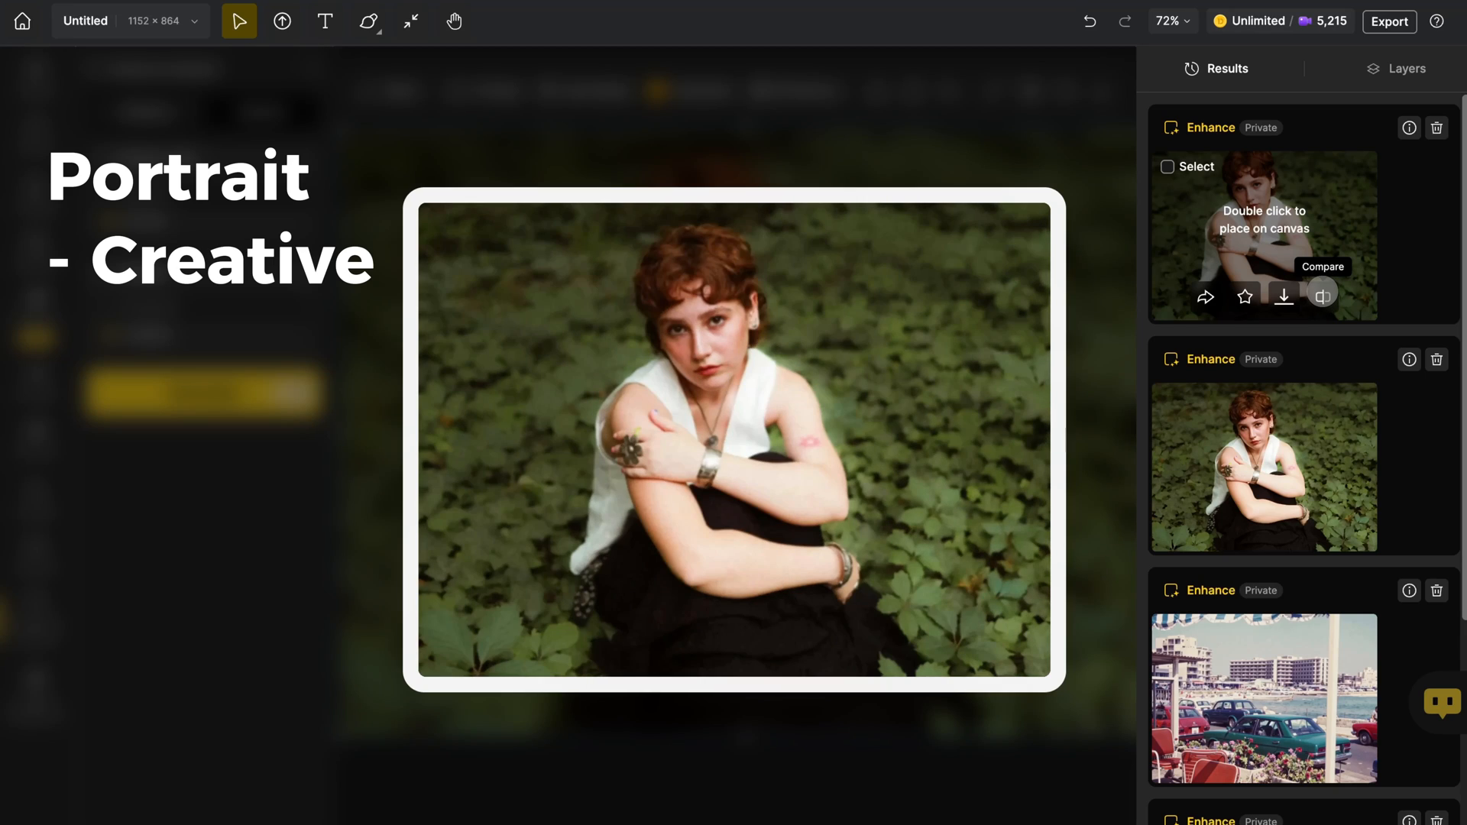
# Place the Creative portrait result, then hide Layers 6 and 5 to show the original.
pyautogui.doubleClick(1263, 234)
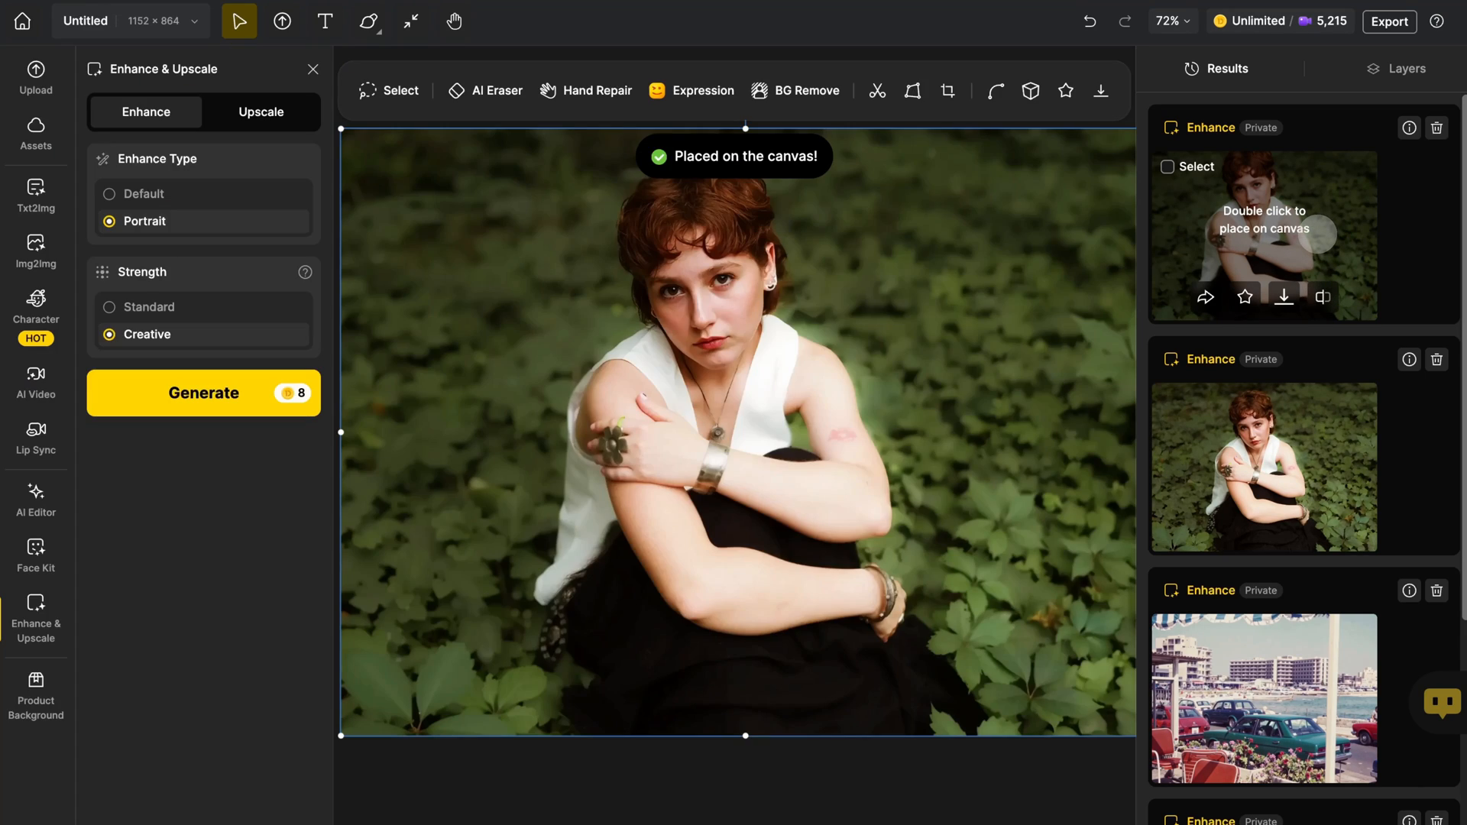
pyautogui.click(1404, 68)
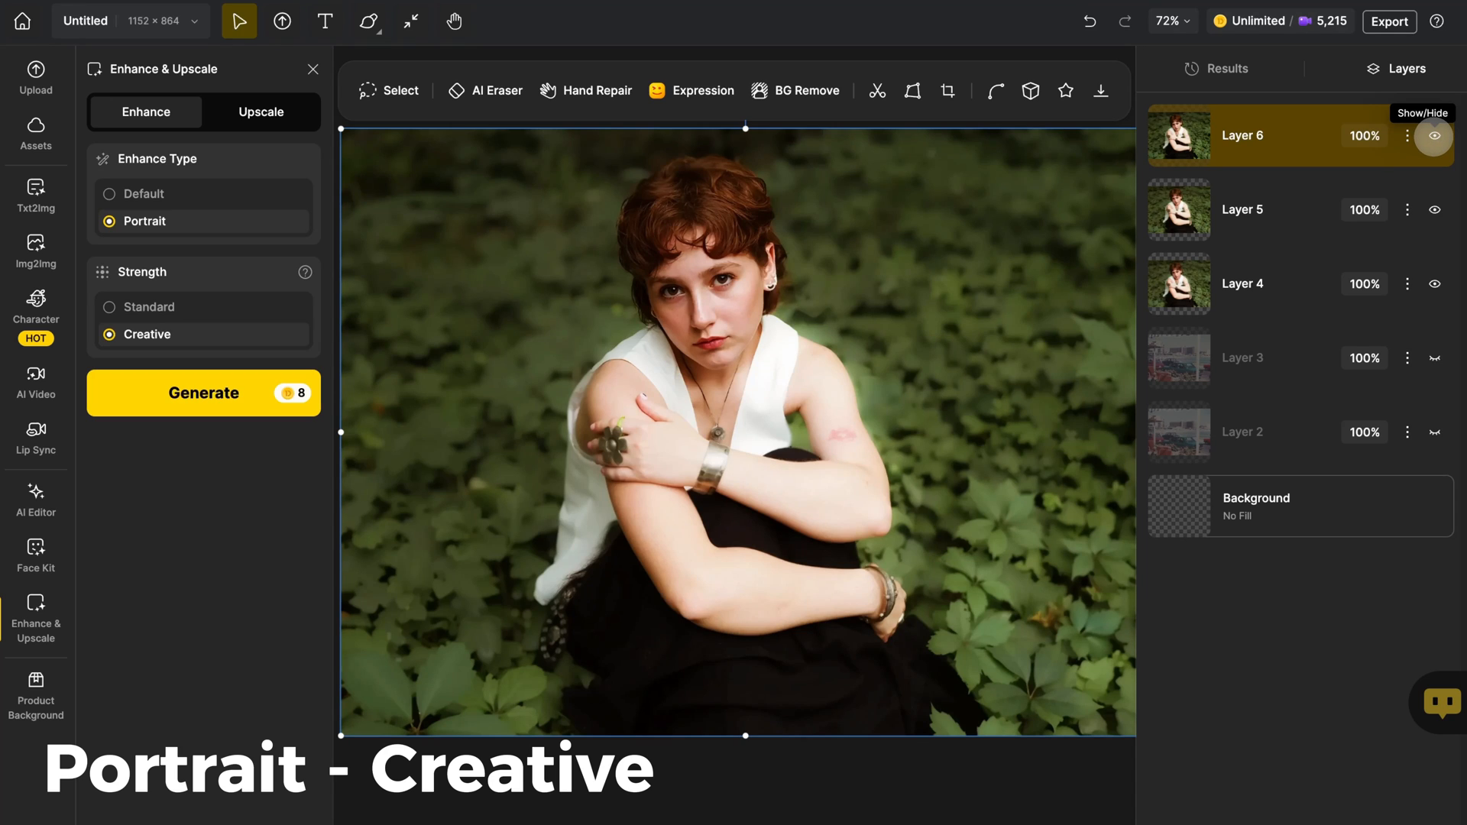
pyautogui.click(1434, 135)
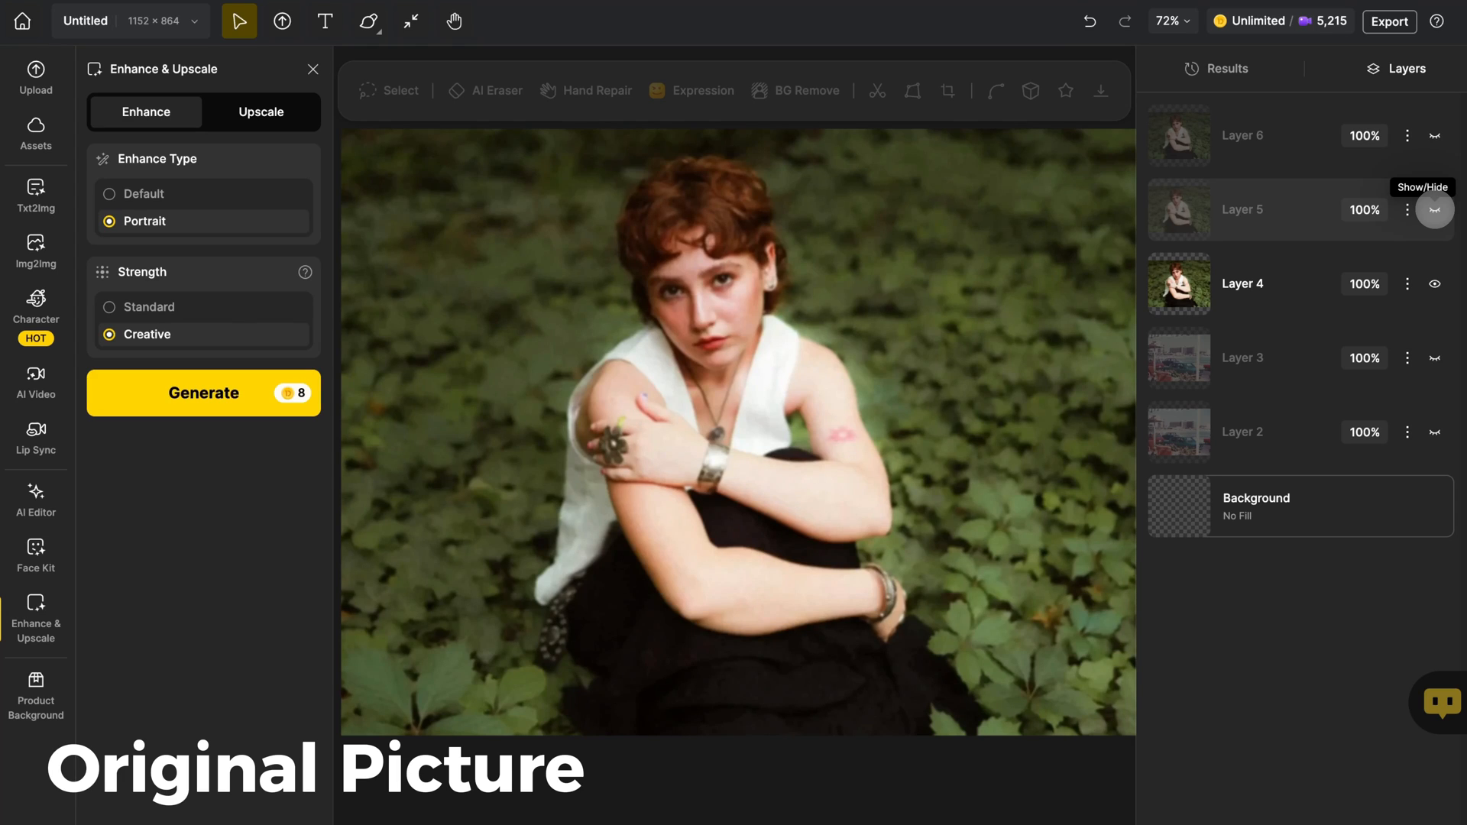
pyautogui.click(260, 111)
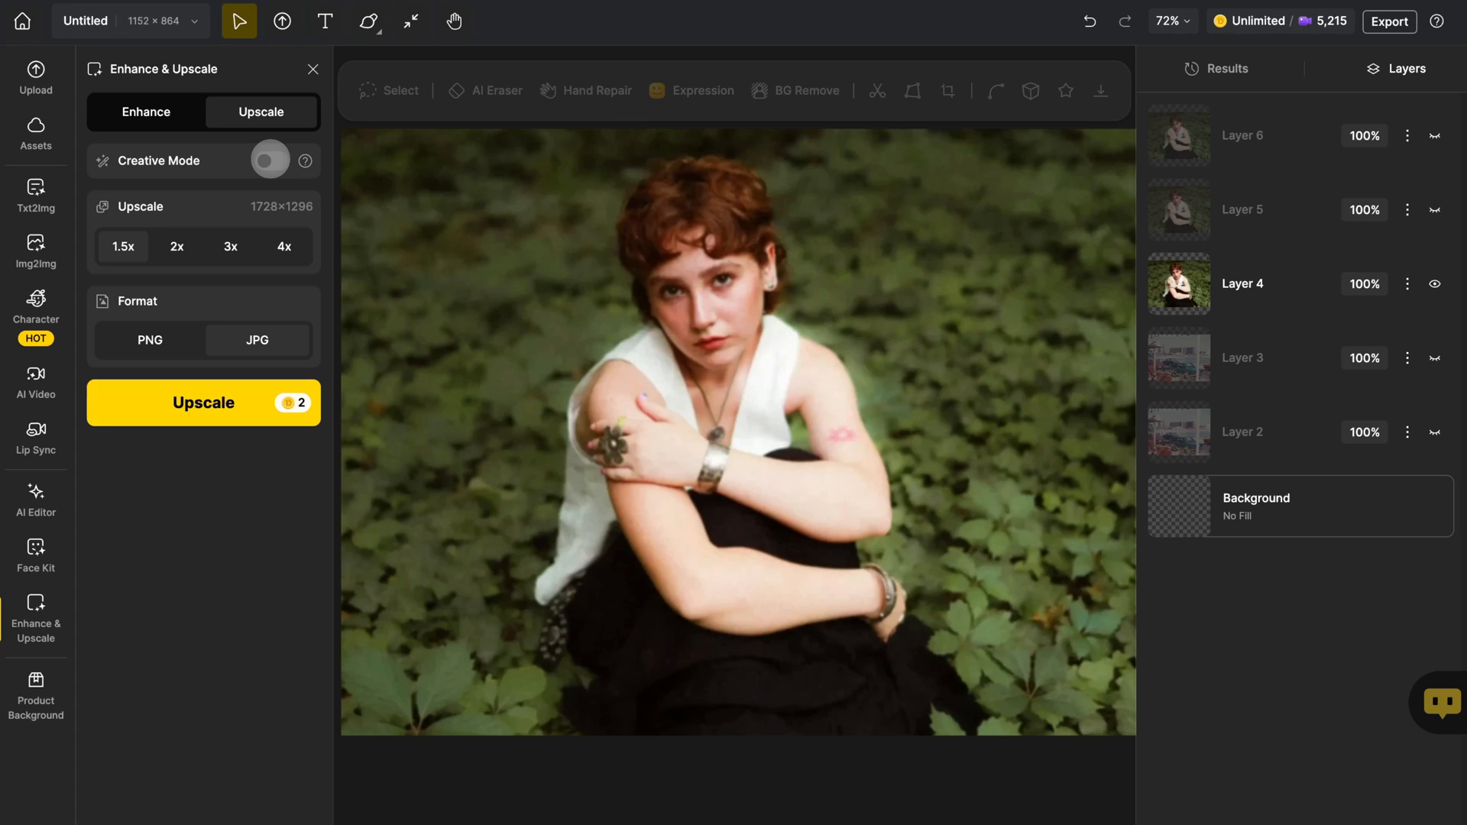
# Upscale the portrait 3x as JPG, then start a 2x upscale with Creative Mode.
pyautogui.click(230, 247)
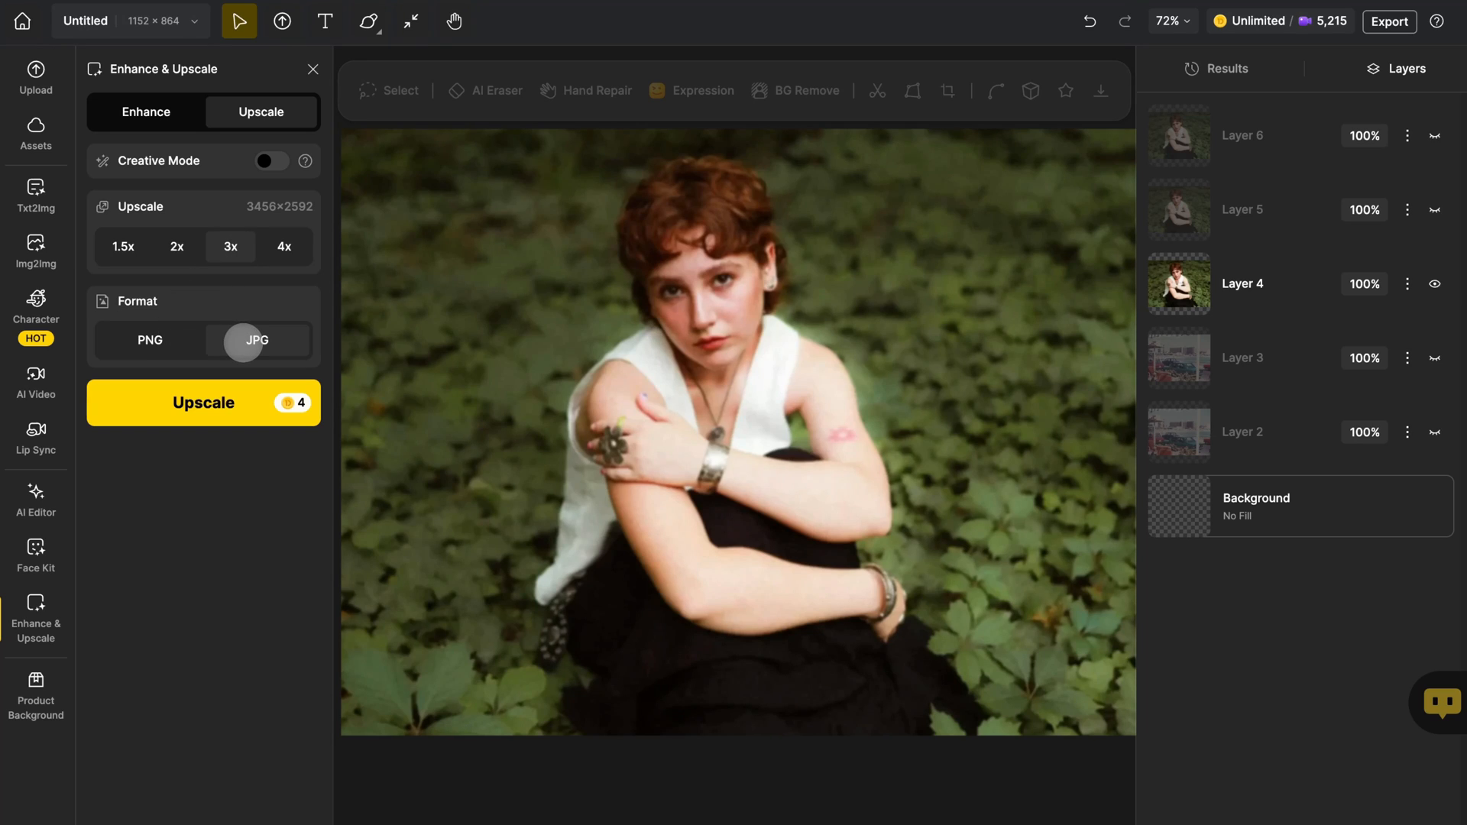
pyautogui.click(204, 403)
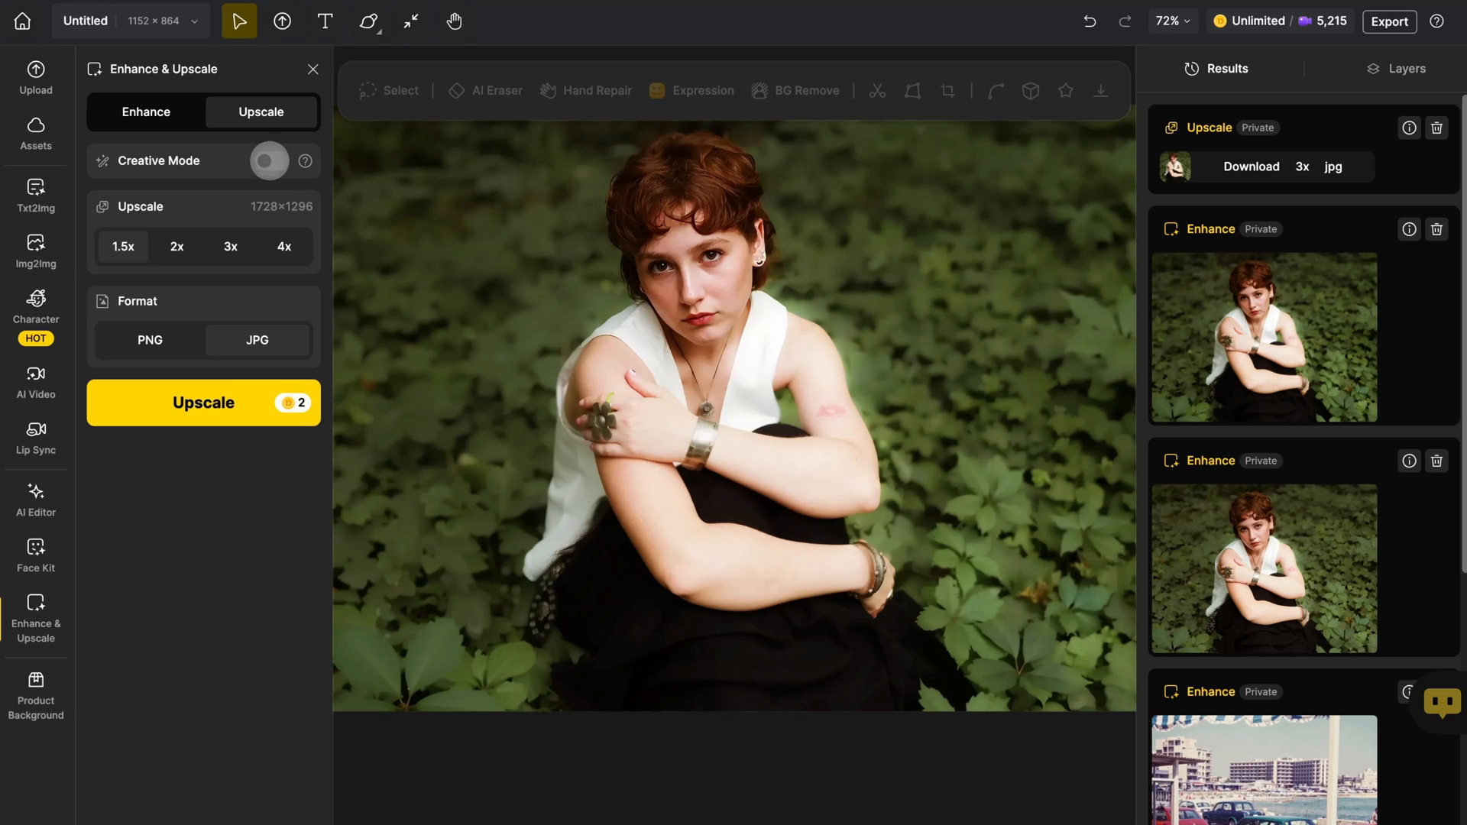
pyautogui.click(270, 160)
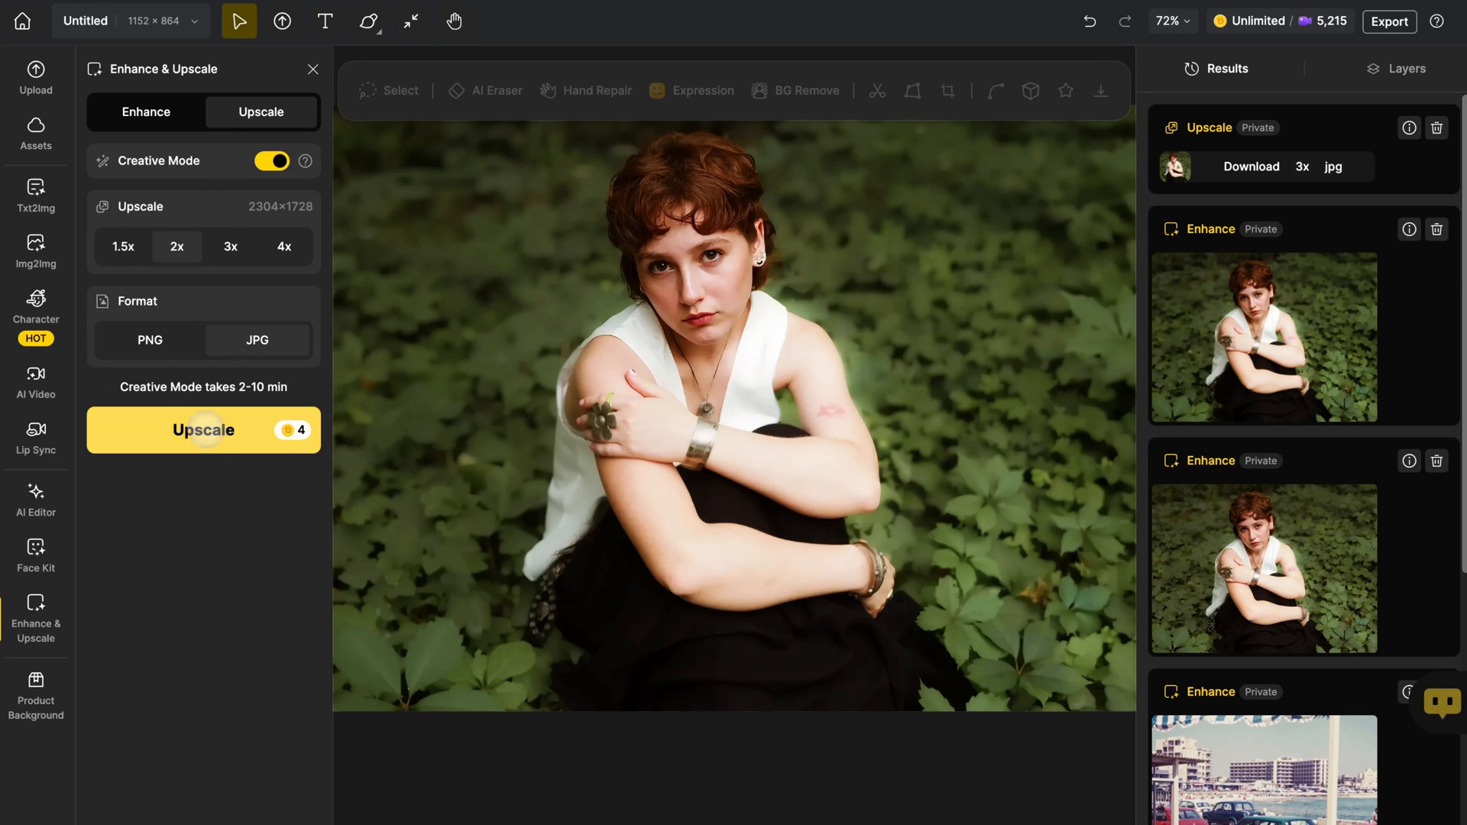
pyautogui.click(202, 429)
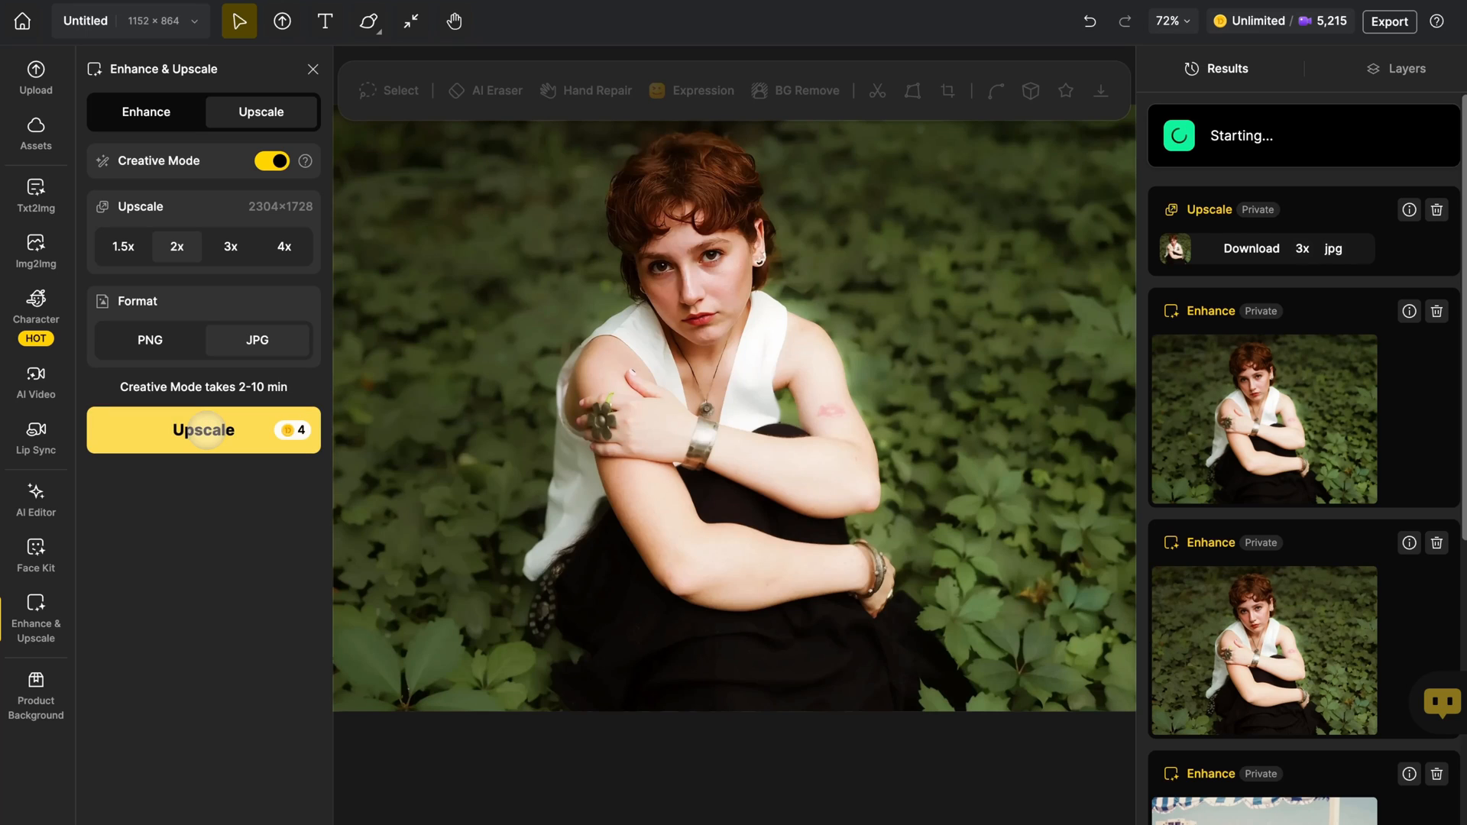